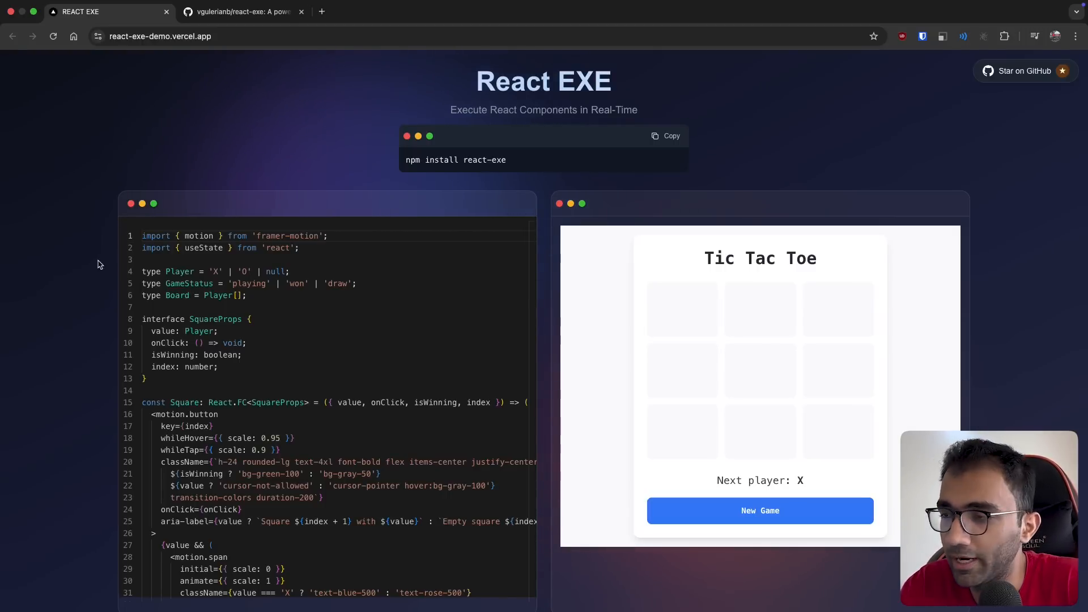
# Step: Bring up the Chrome developer console beside the React EXE Tic Tac Toe demo
pyautogui.scroll(-3)
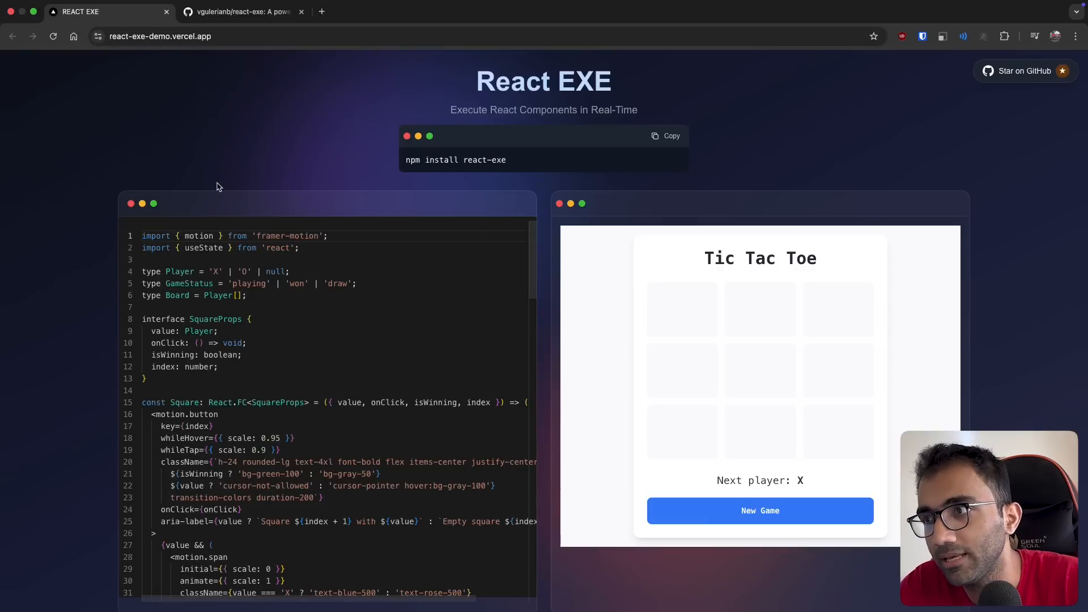
pyautogui.press('F12')
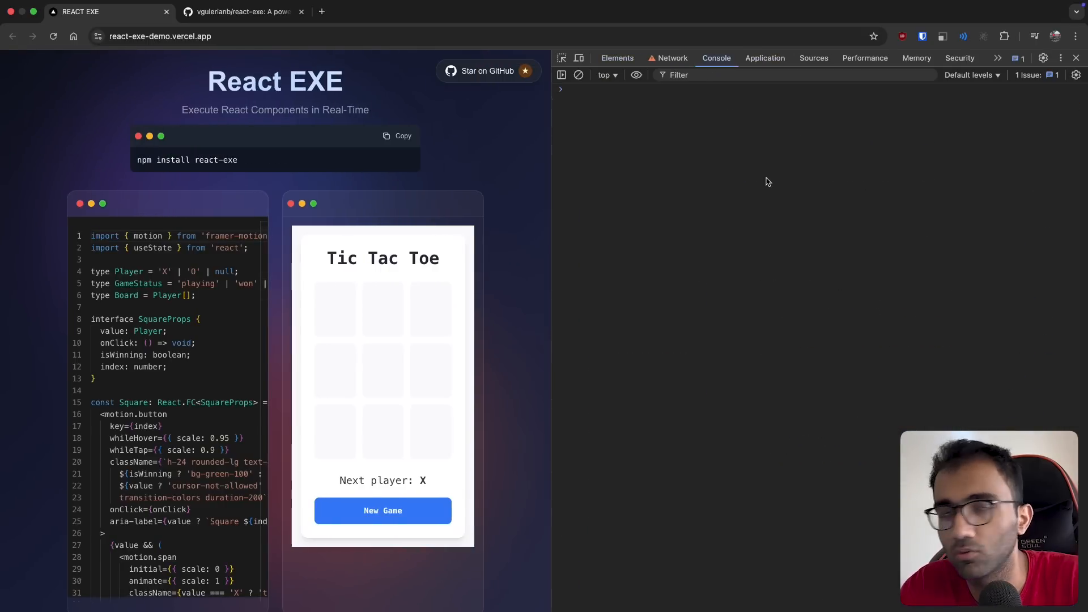
# Step: Run eval('alert()') in the console and dismiss the alert, leaving undefined logged
pyautogui.write("eval('alert(")
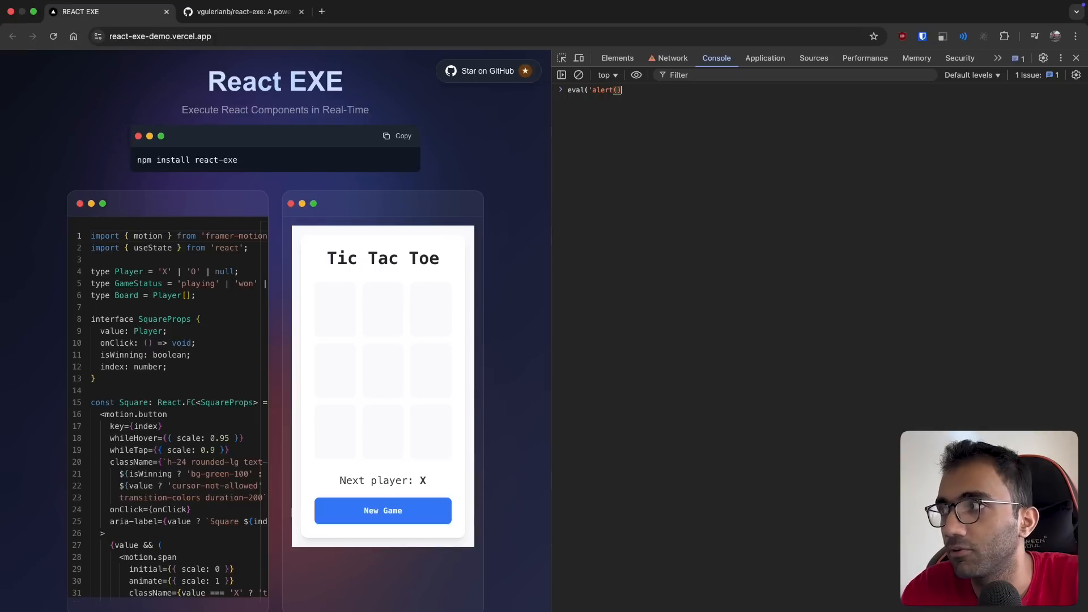
pyautogui.press('Enter')
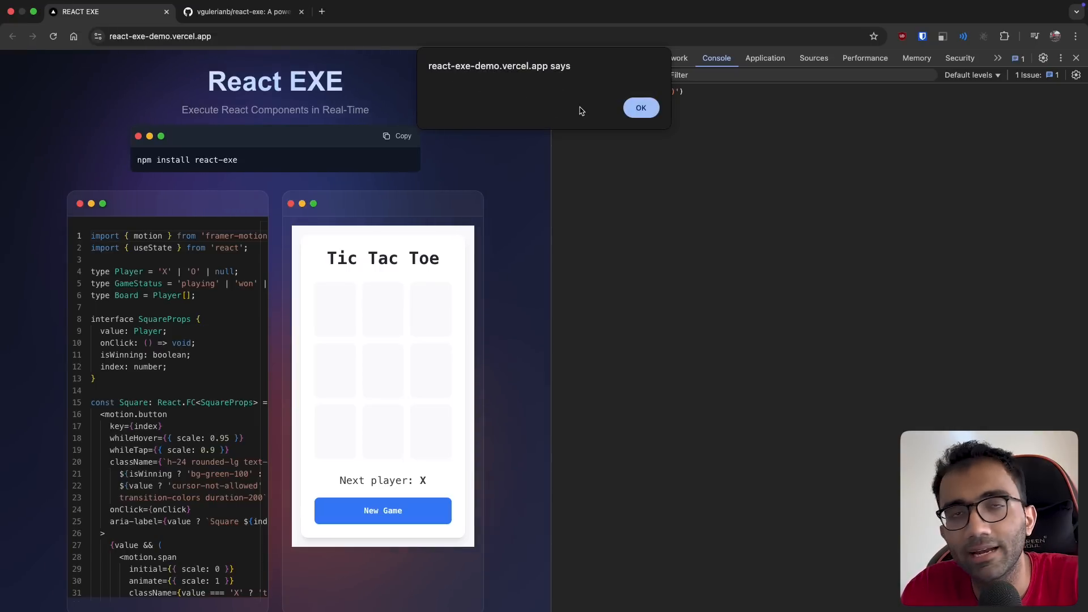
pyautogui.click(639, 108)
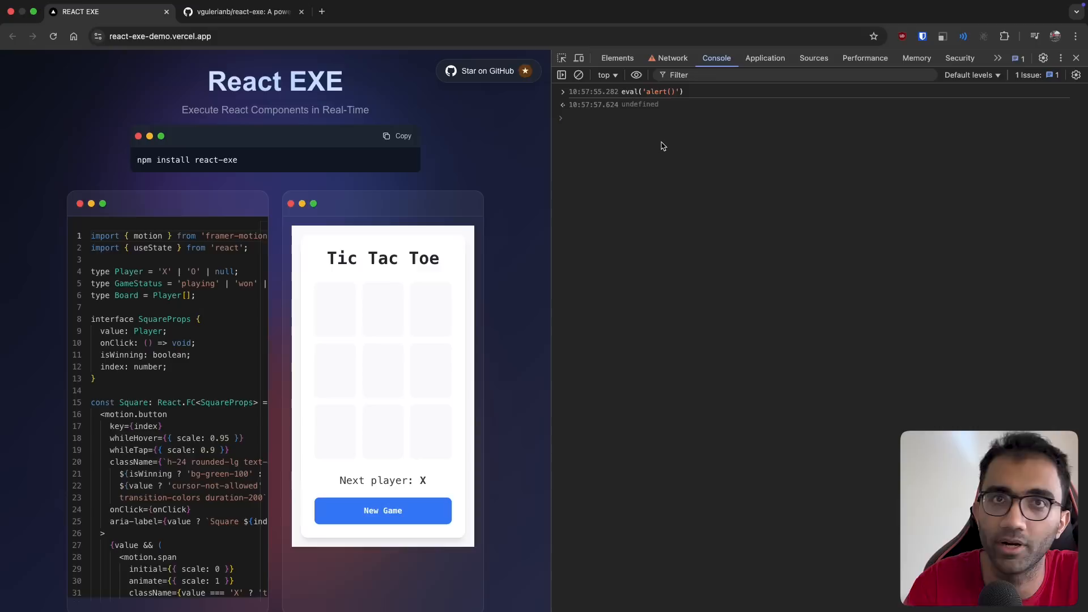
pyautogui.moveTo(671, 168)
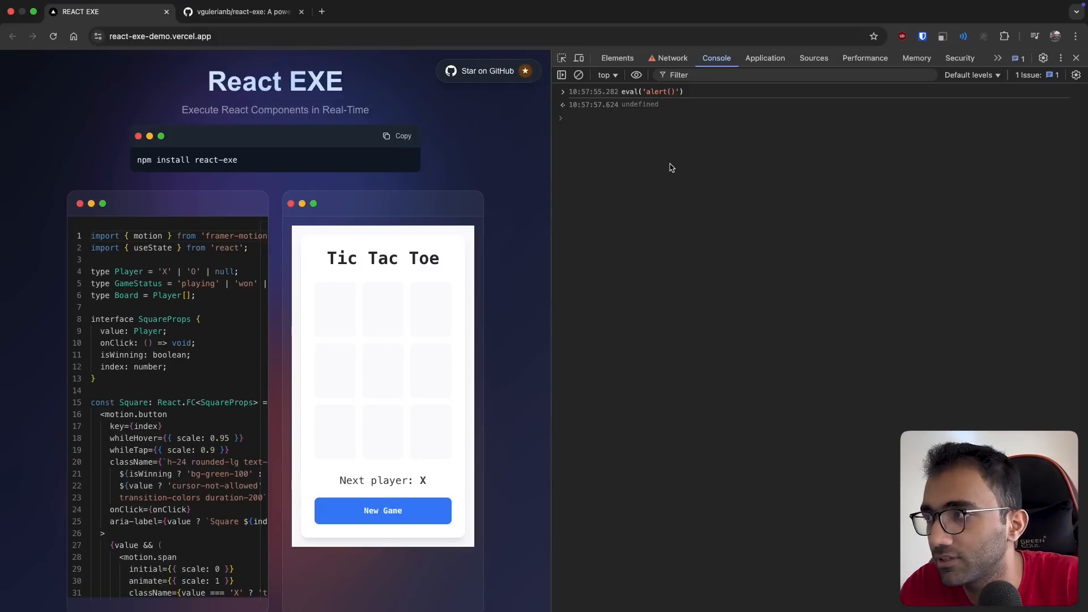
pyautogui.click(625, 118)
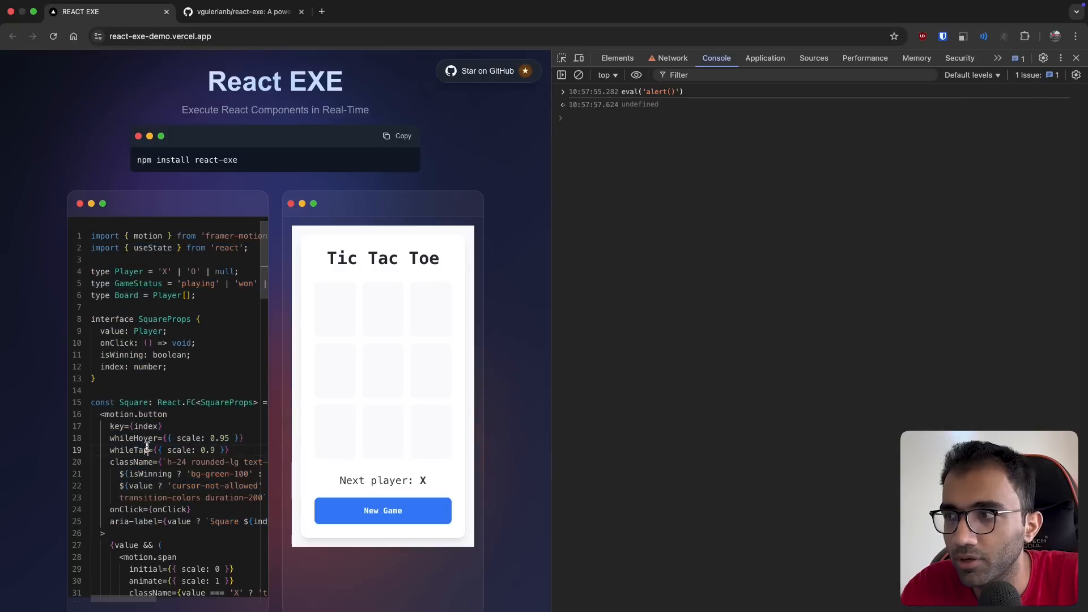
# Step: Select the Square component's whileTap animation prop in the demo code
pyautogui.doubleClick(127, 450)
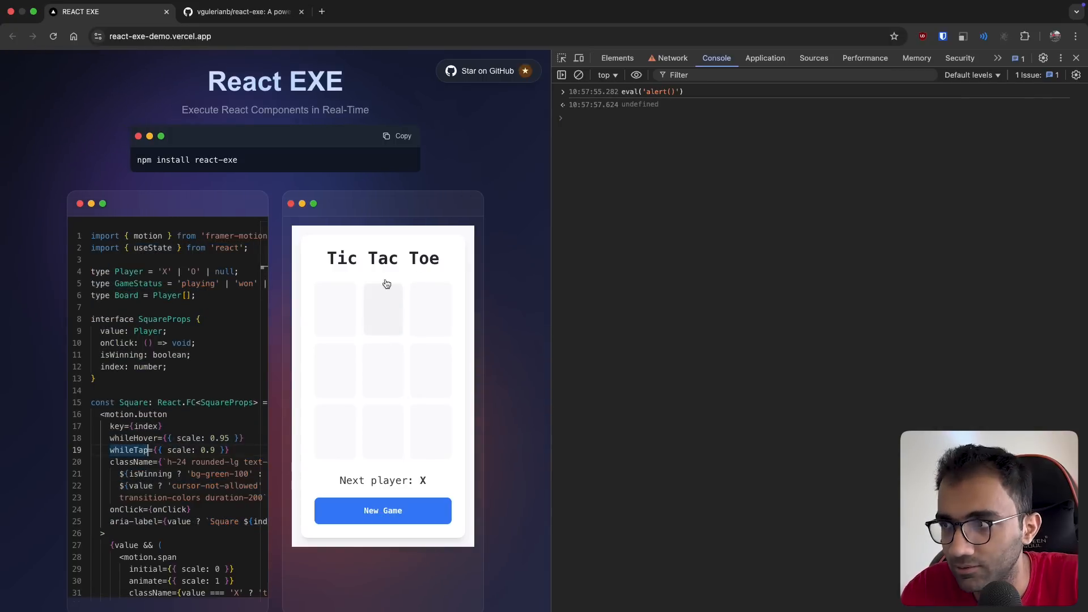
pyautogui.moveTo(632, 130)
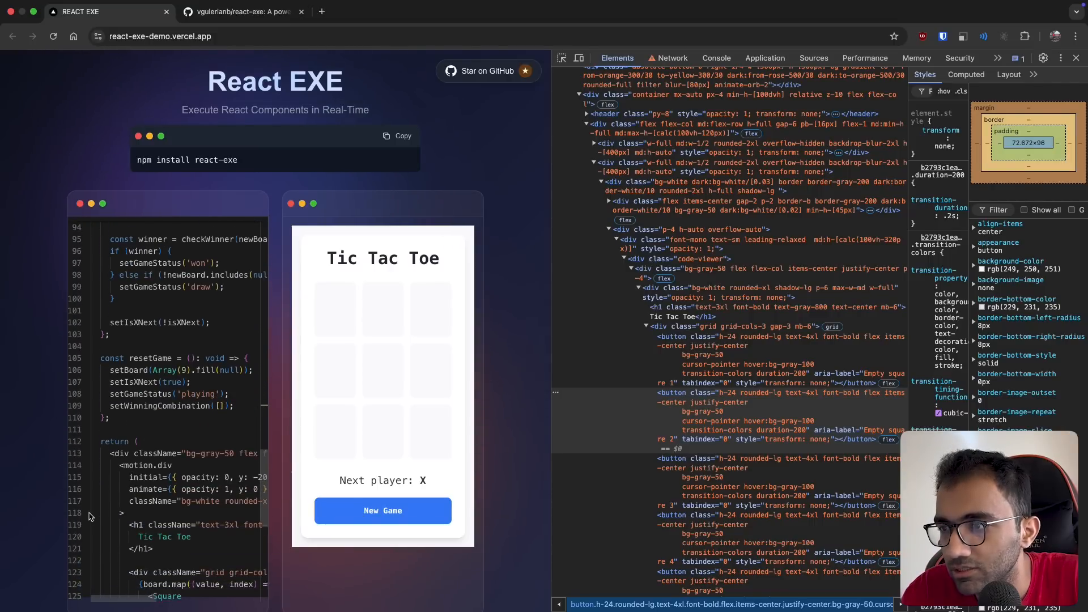
# Step: Reveal the rendered Hello world heading in Elements, check the console, then close DevTools
pyautogui.scroll(-3)
pyautogui.write('<h1>Hello world</h1>')
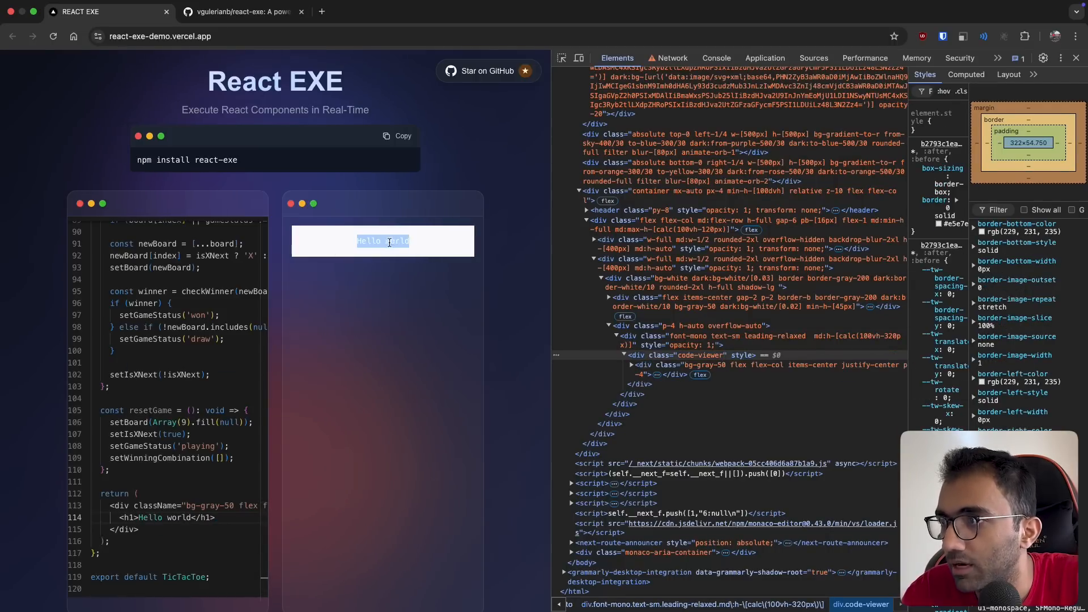
pyautogui.moveTo(653, 367)
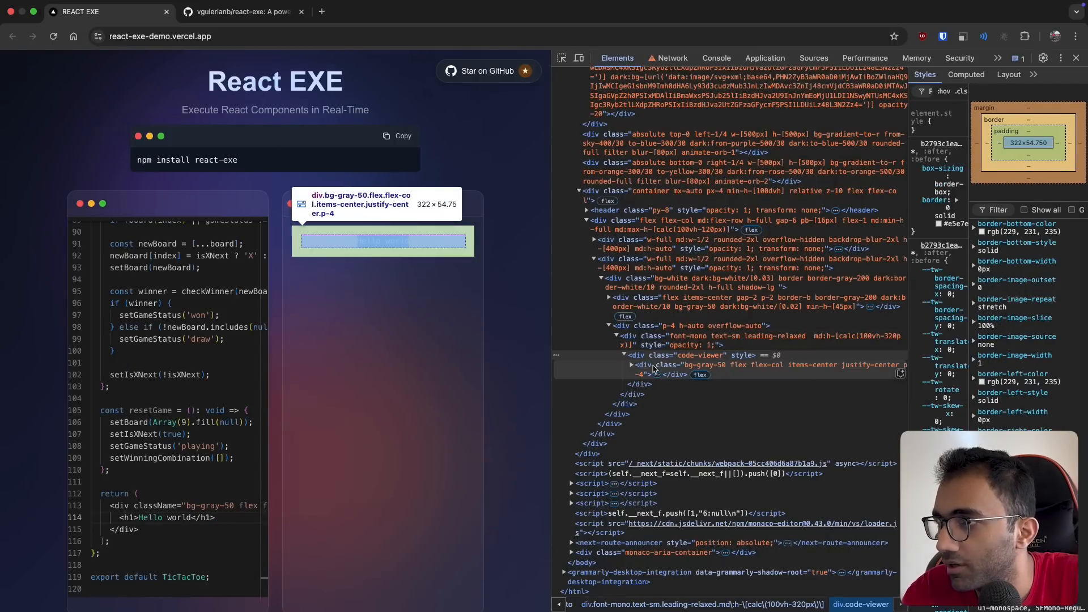
pyautogui.click(664, 384)
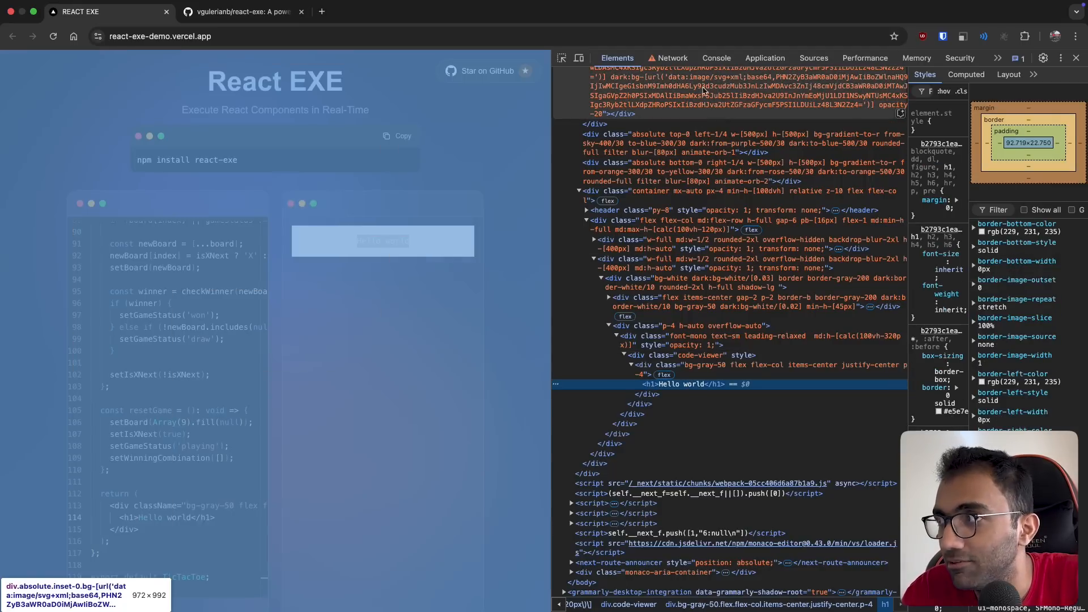
pyautogui.click(715, 58)
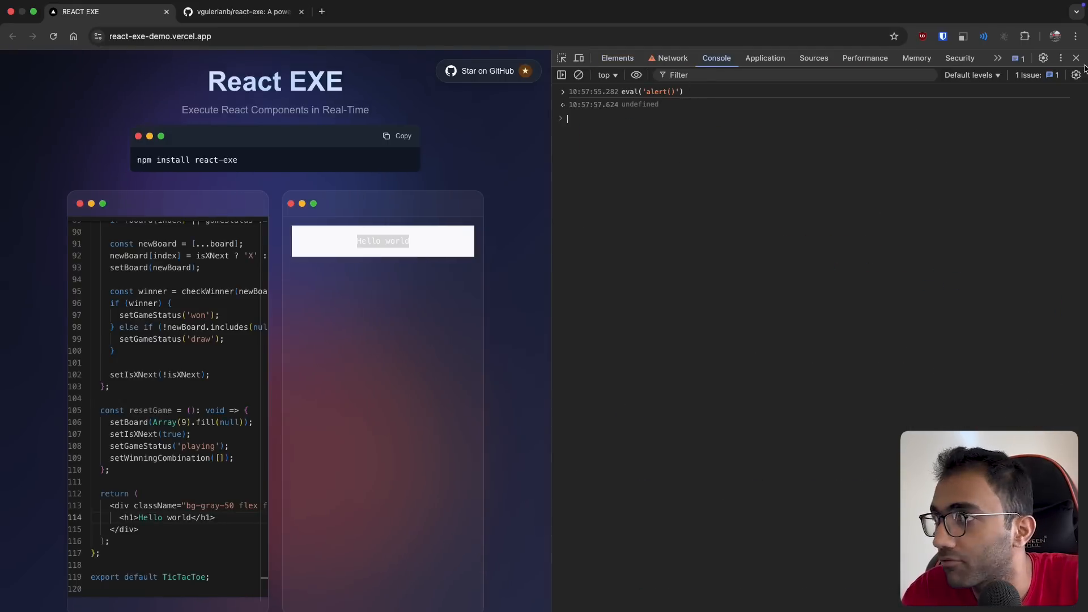
pyautogui.click(239, 11)
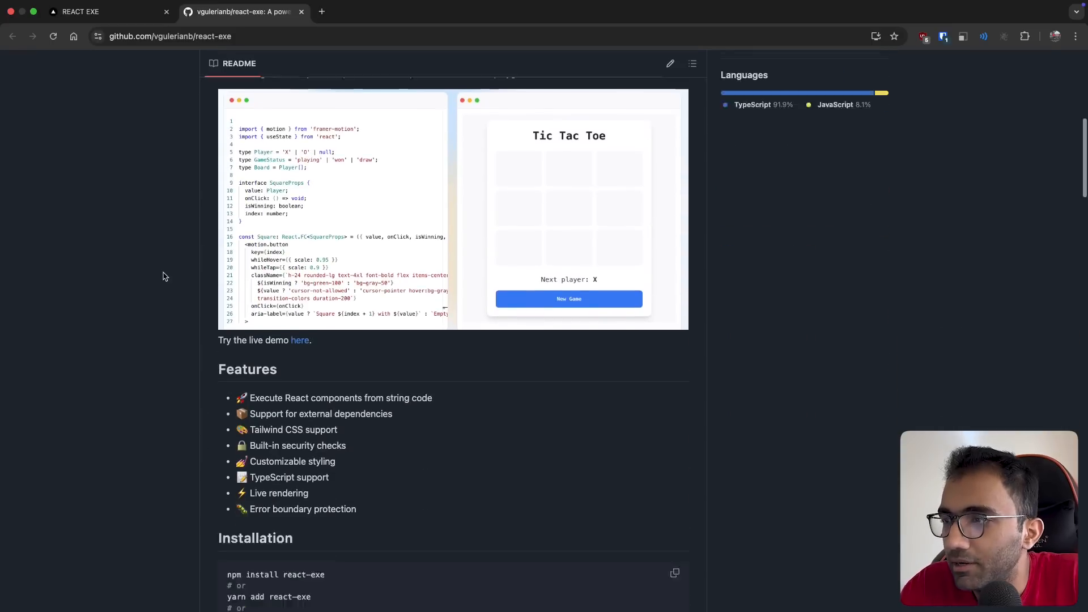
pyautogui.scroll(-3)
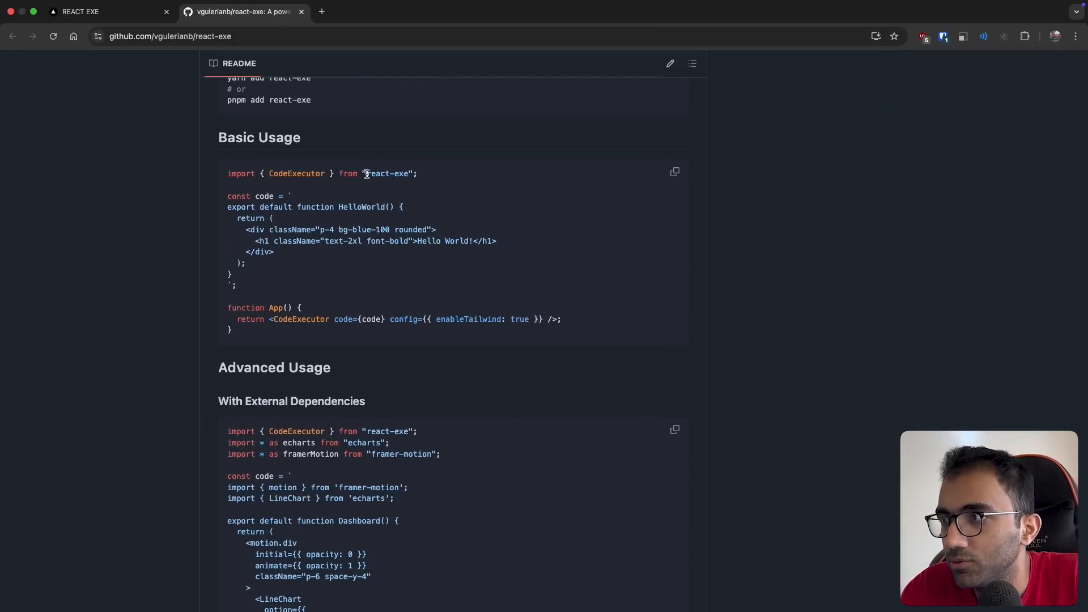
pyautogui.doubleClick(296, 173)
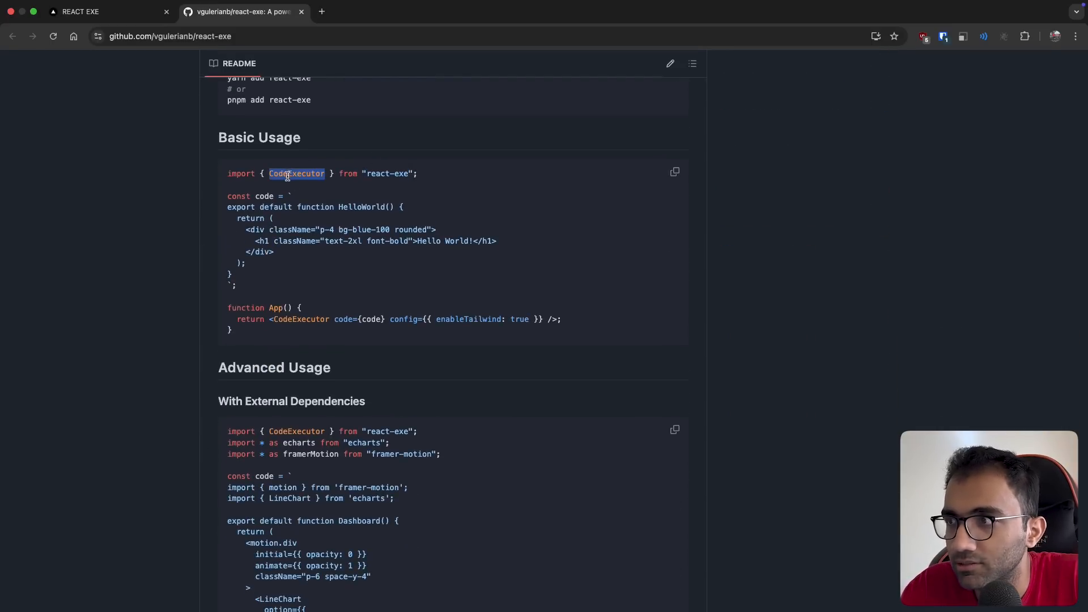
pyautogui.moveTo(228, 206); pyautogui.dragTo(235, 277)
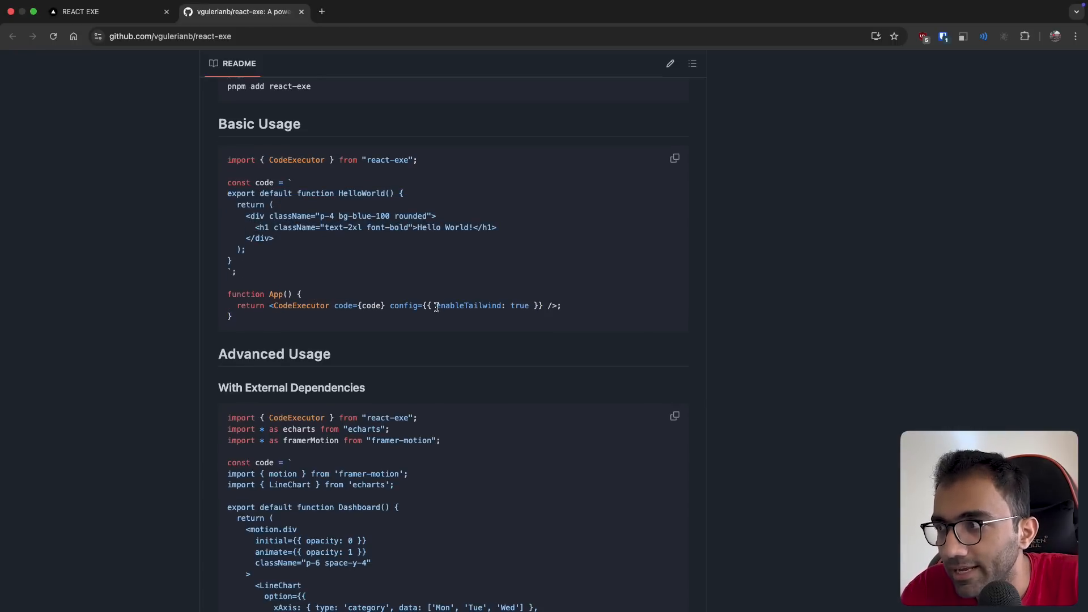
pyautogui.scroll(-3)
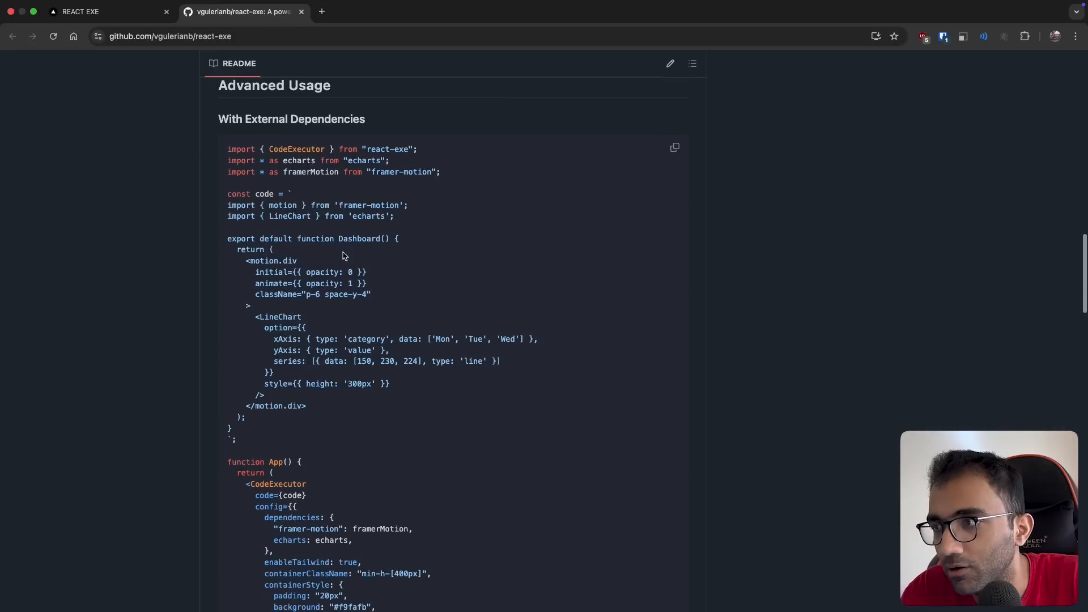
pyautogui.scroll(-3)
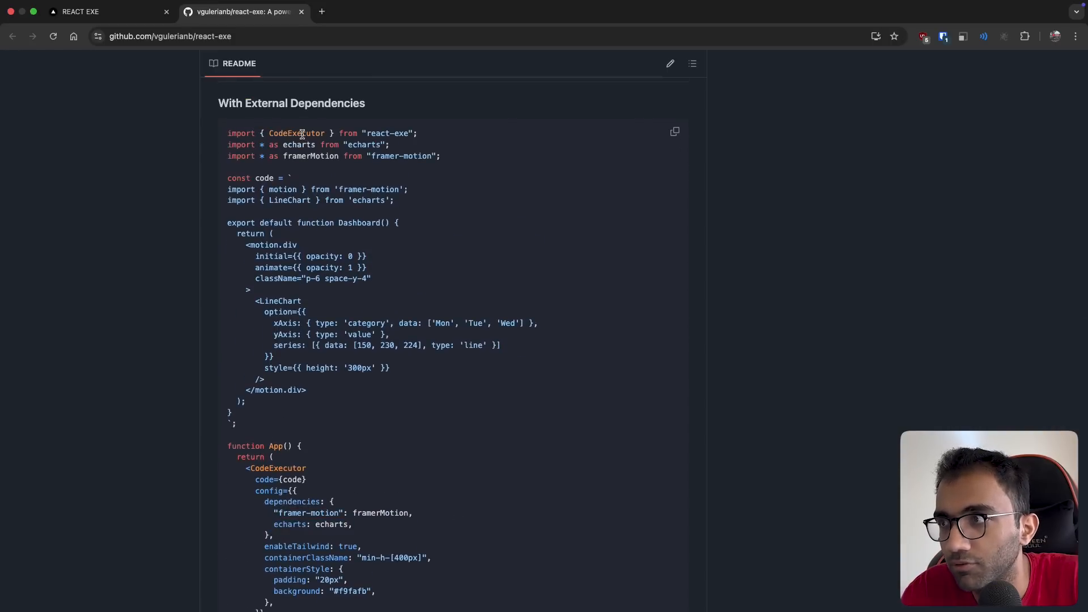
pyautogui.doubleClick(342, 513)
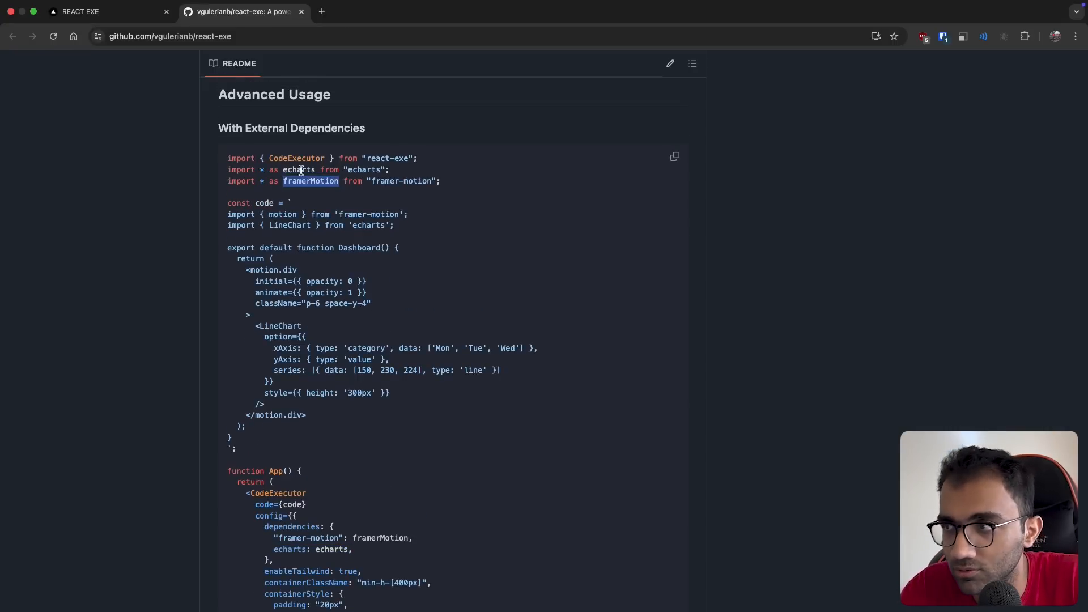
pyautogui.scroll(-3)
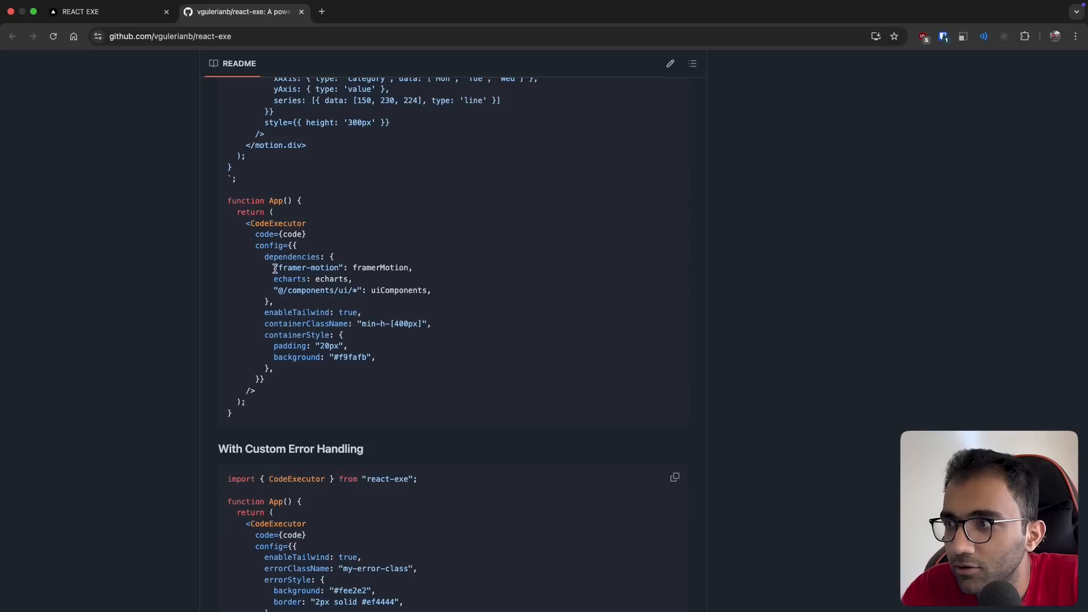
pyautogui.moveTo(345, 290); pyautogui.dragTo(431, 290)
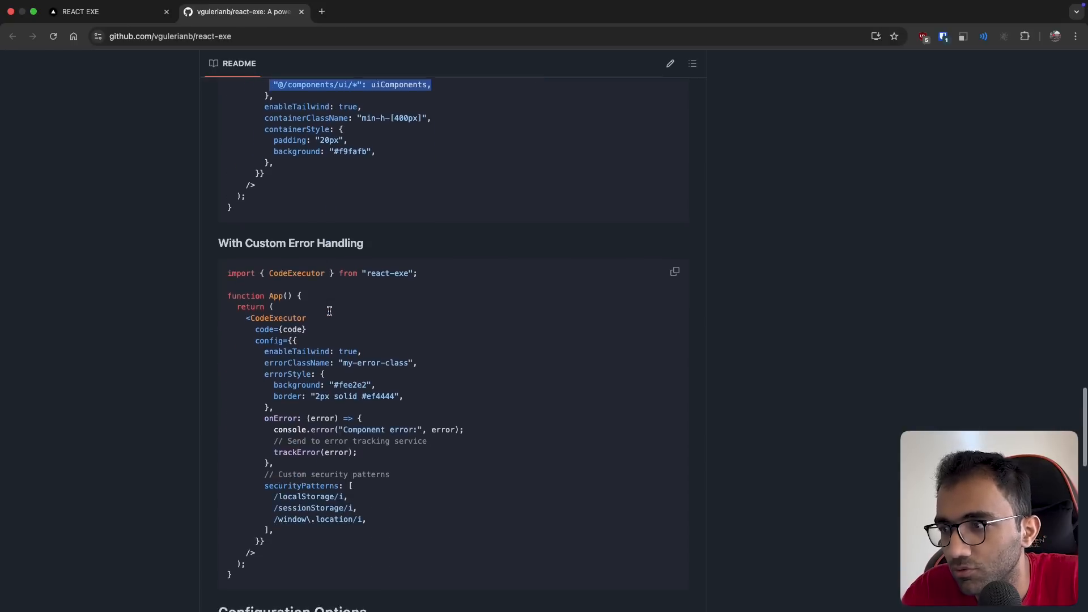
pyautogui.scroll(-3)
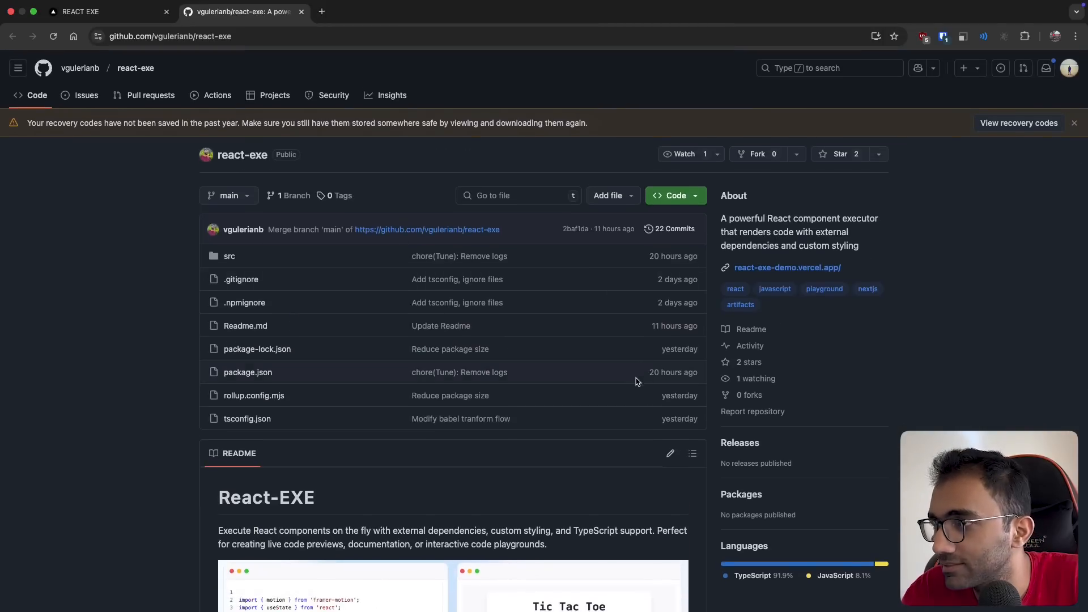
pyautogui.moveTo(663, 359)
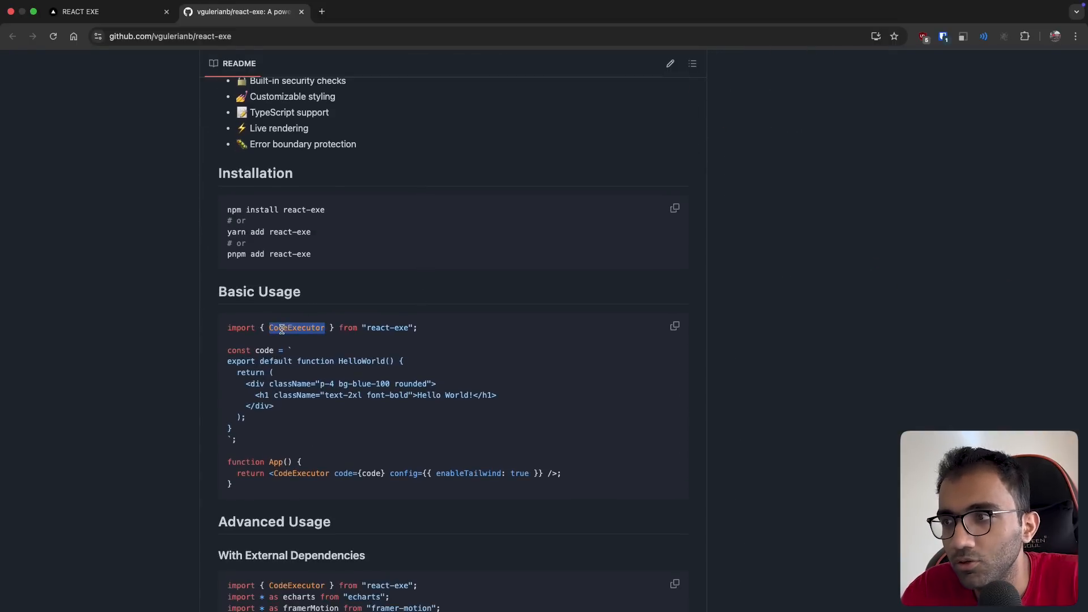
# Step: Switch to the react-exe repository page and scroll through its README
pyautogui.click(108, 11)
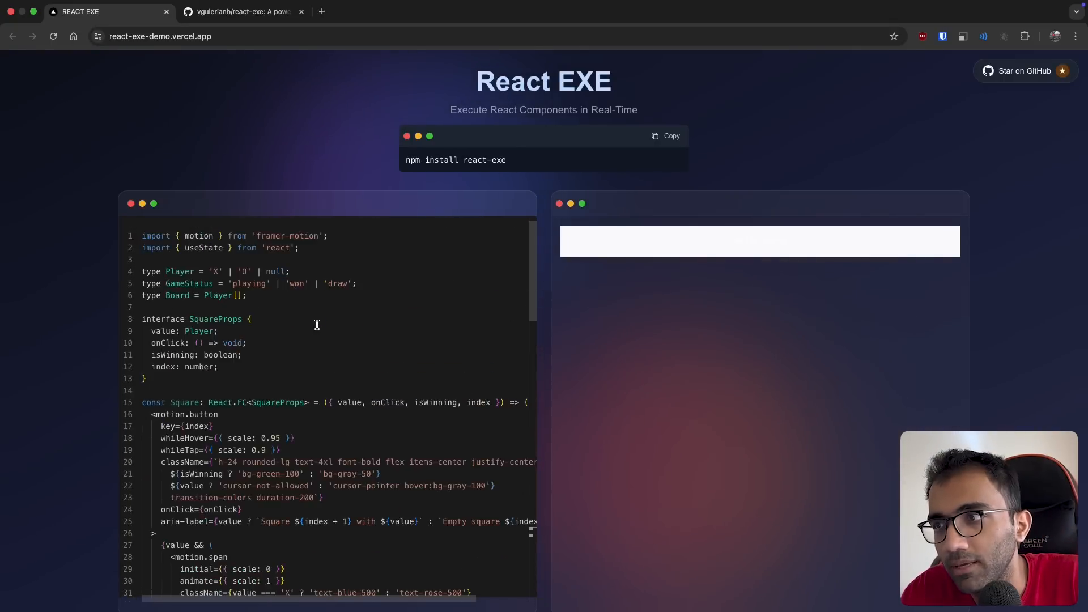
pyautogui.click(239, 11)
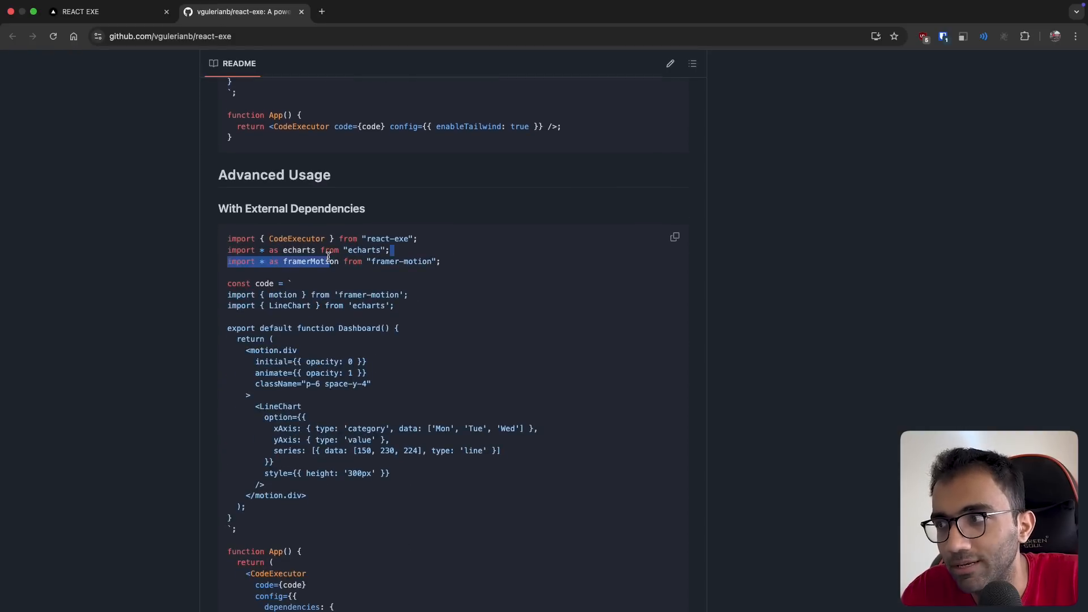
pyautogui.scroll(-3)
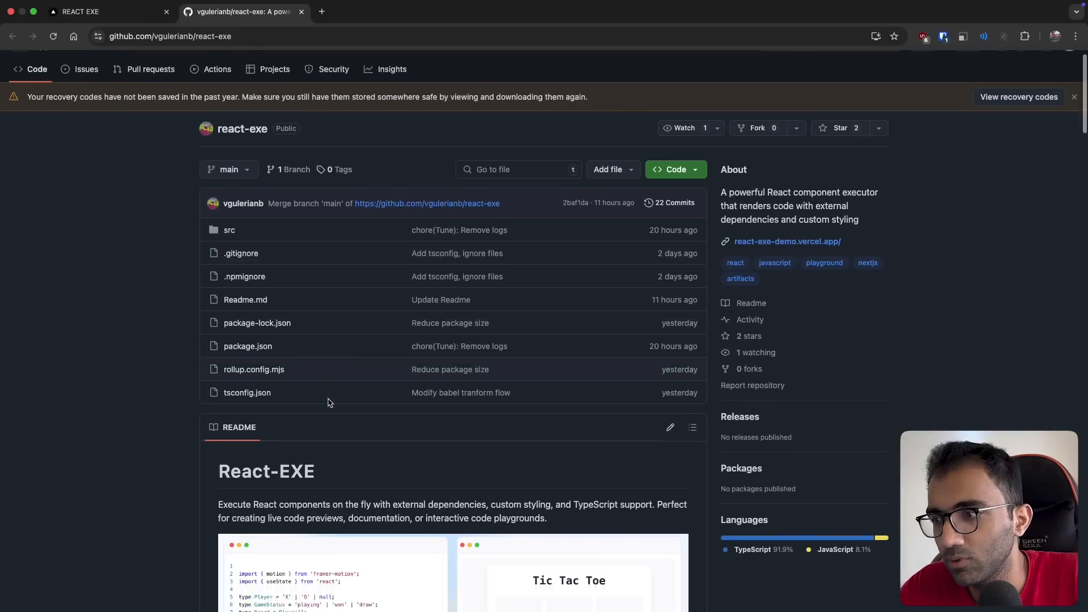
pyautogui.scroll(-3)
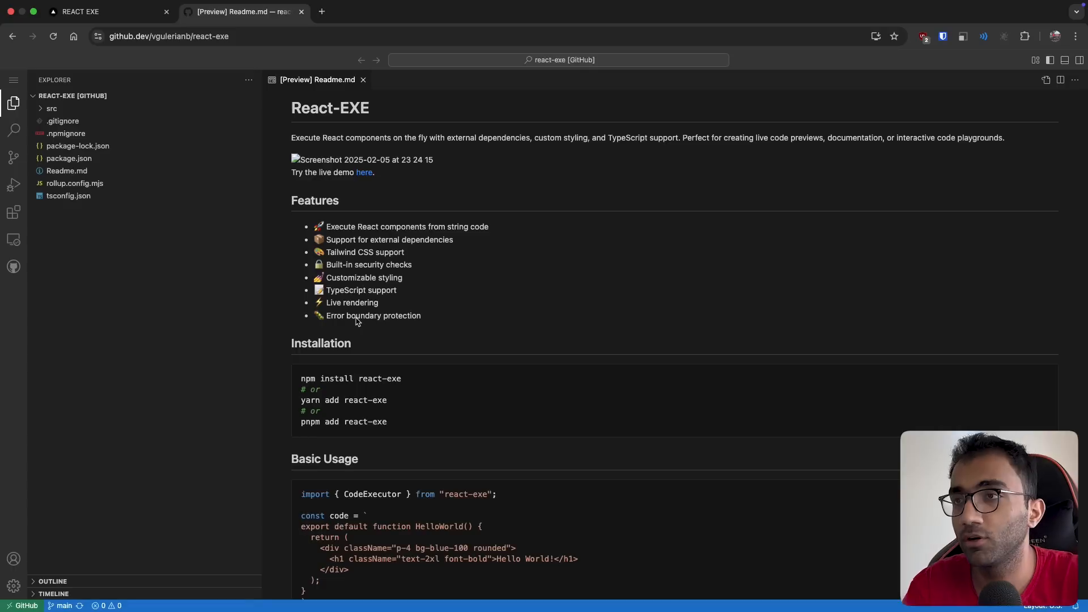
# Step: Open src/index.tsx and examine the CodeExecutor's security check variables
pyautogui.click(51, 109)
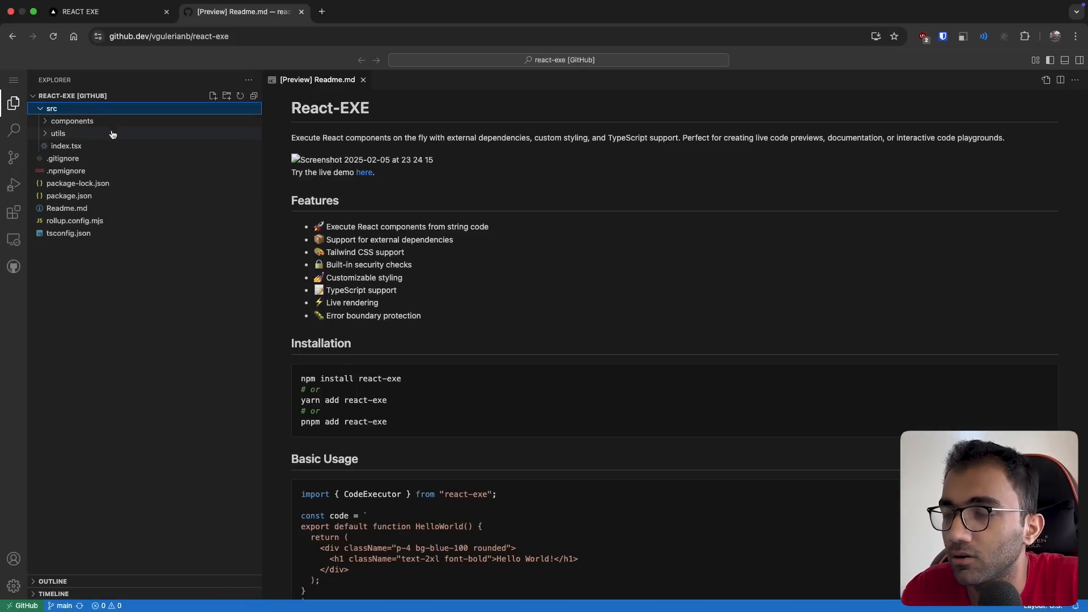
pyautogui.click(65, 146)
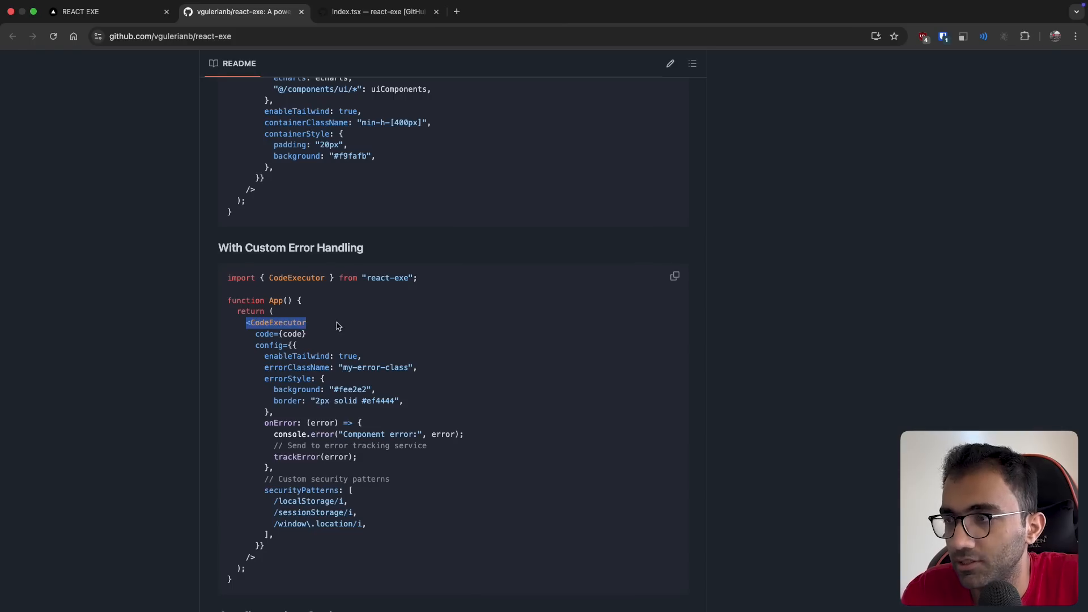
pyautogui.click(378, 11)
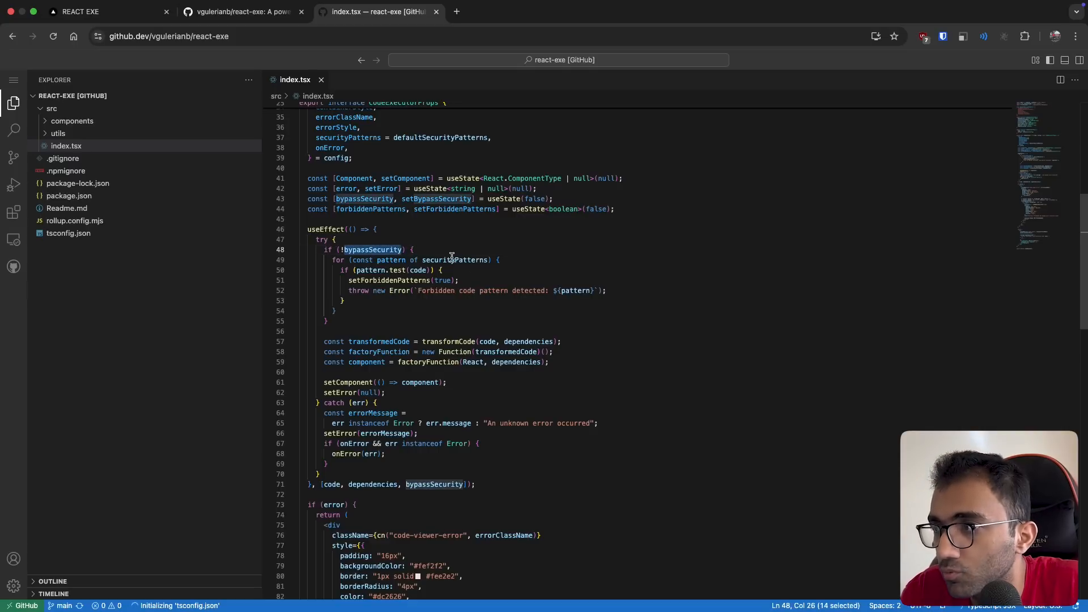
pyautogui.doubleClick(454, 260)
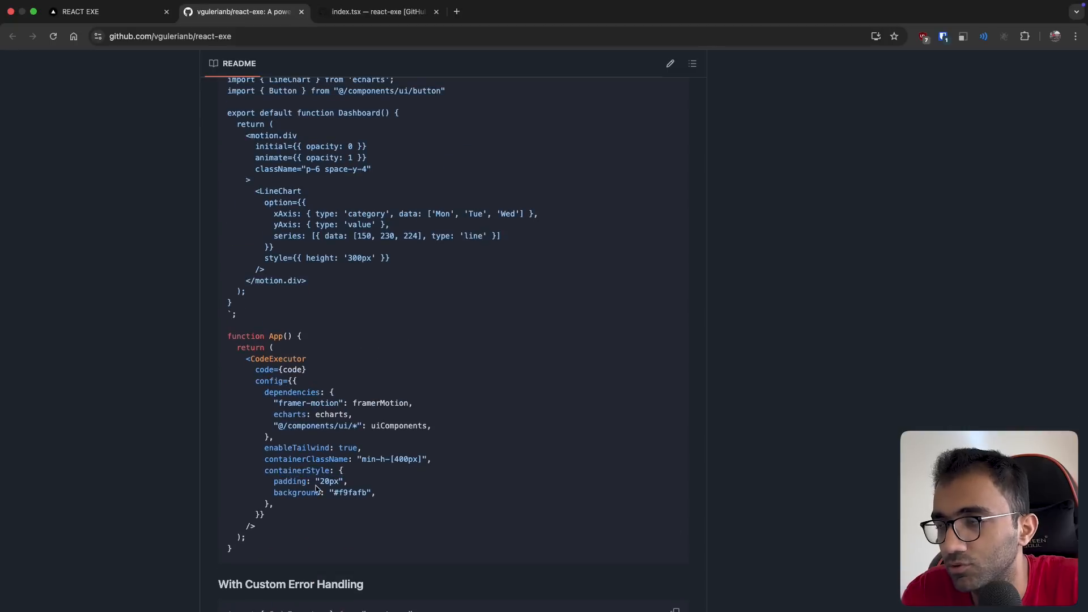
pyautogui.click(378, 12)
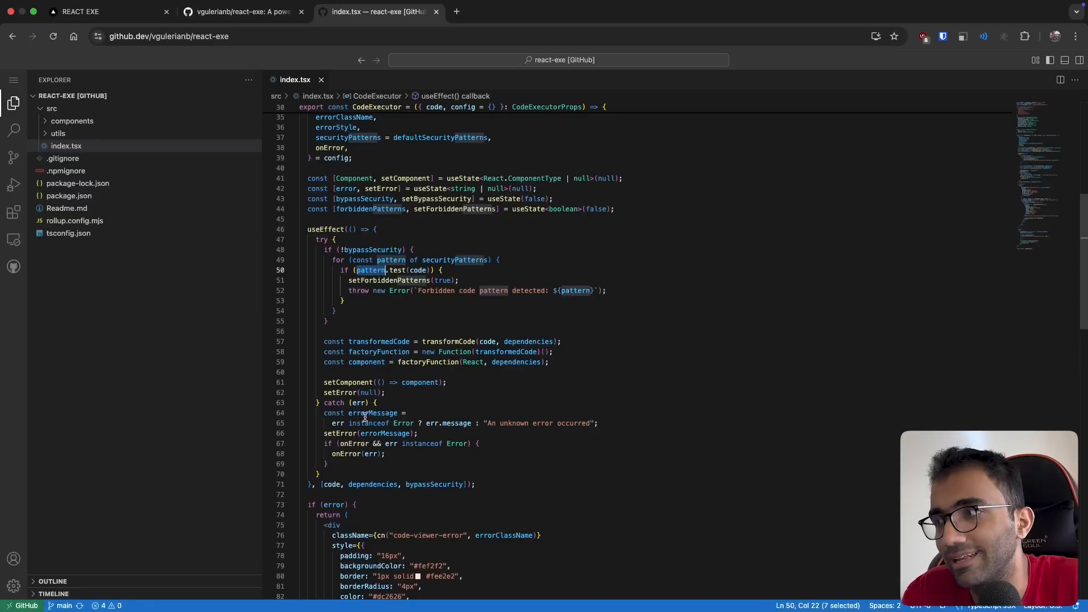
pyautogui.moveTo(386, 270); pyautogui.dragTo(336, 310)
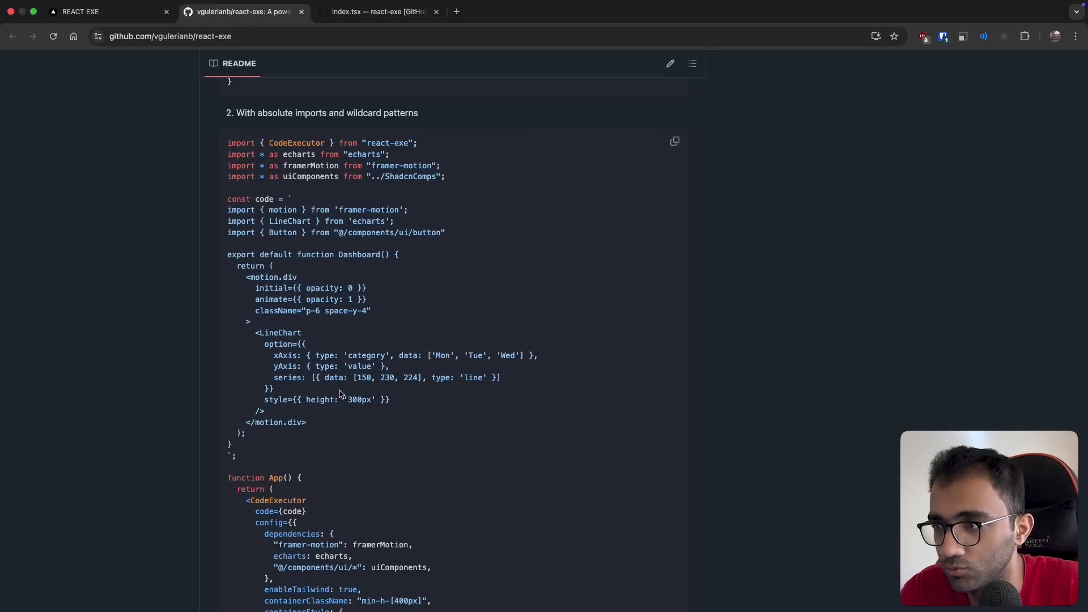
# Step: Locate the transformedCode variable in the useEffect block and compare it with the README examples
pyautogui.scroll(-3)
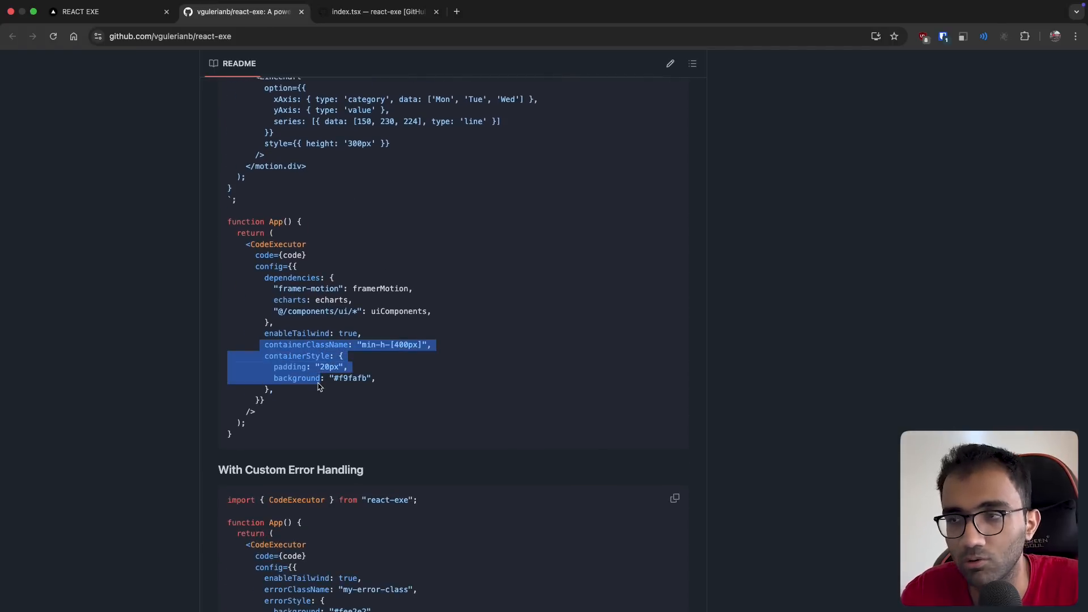
pyautogui.click(318, 398)
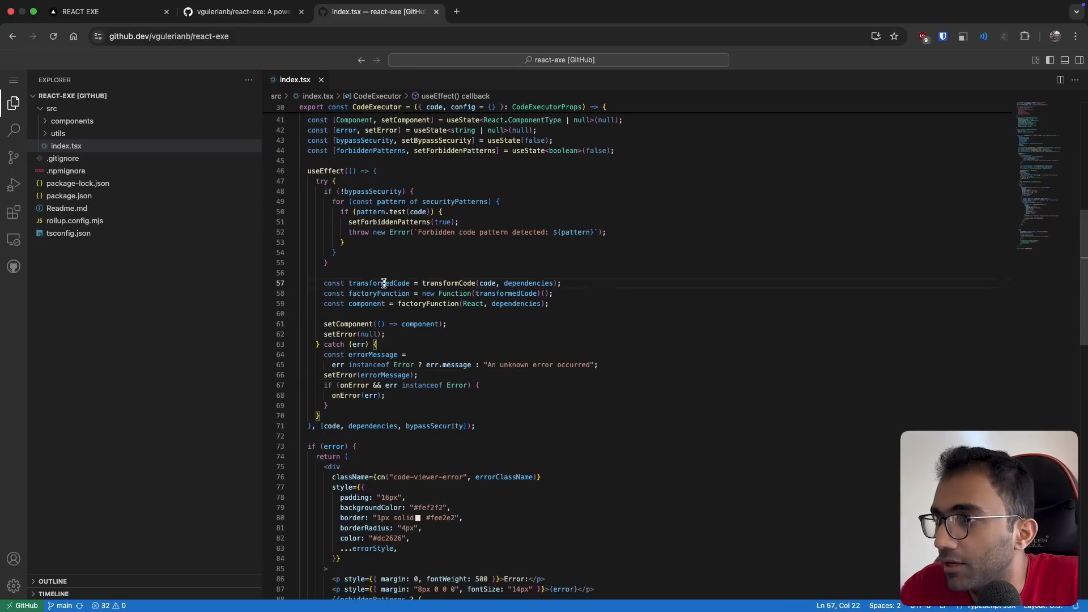
pyautogui.doubleClick(450, 283)
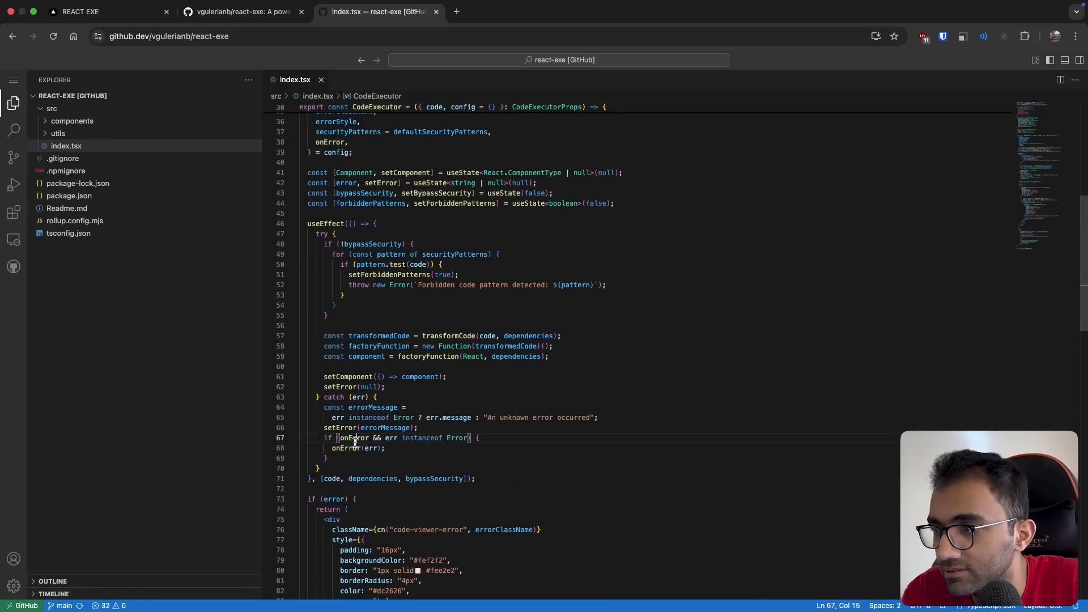
pyautogui.click(241, 11)
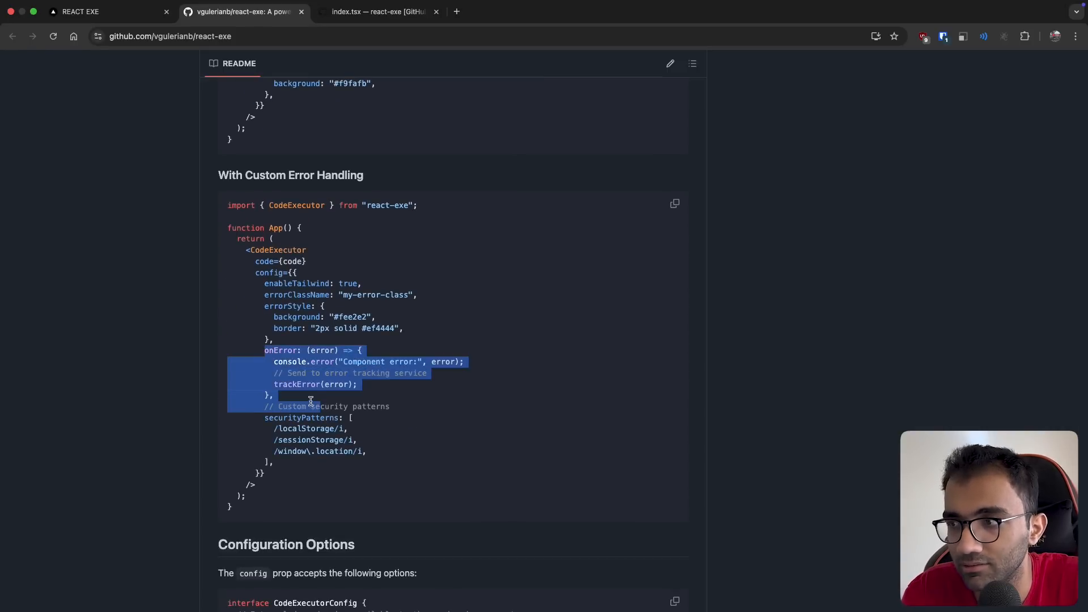
pyautogui.click(376, 11)
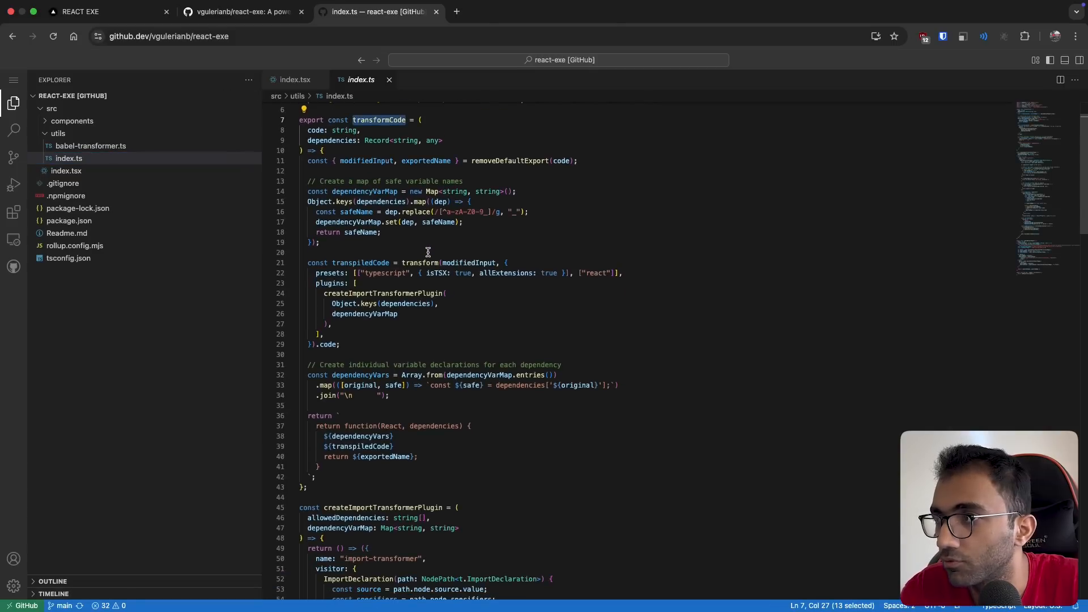
pyautogui.moveTo(505, 161)
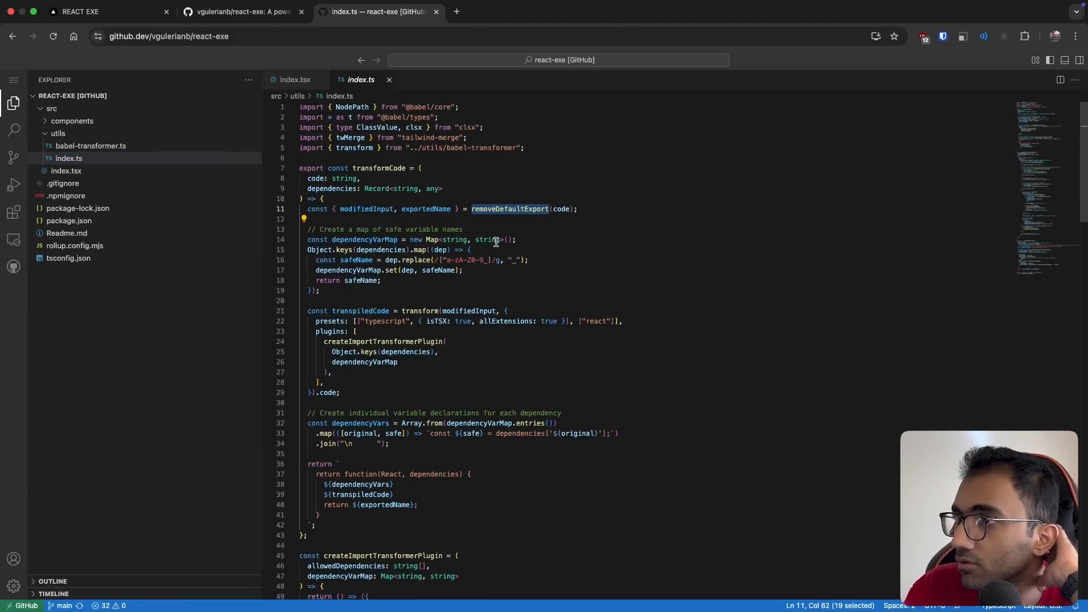
# Step: Examine transformCode's dependencyVarMap in utils/index.ts against the README usage
pyautogui.scroll(-3)
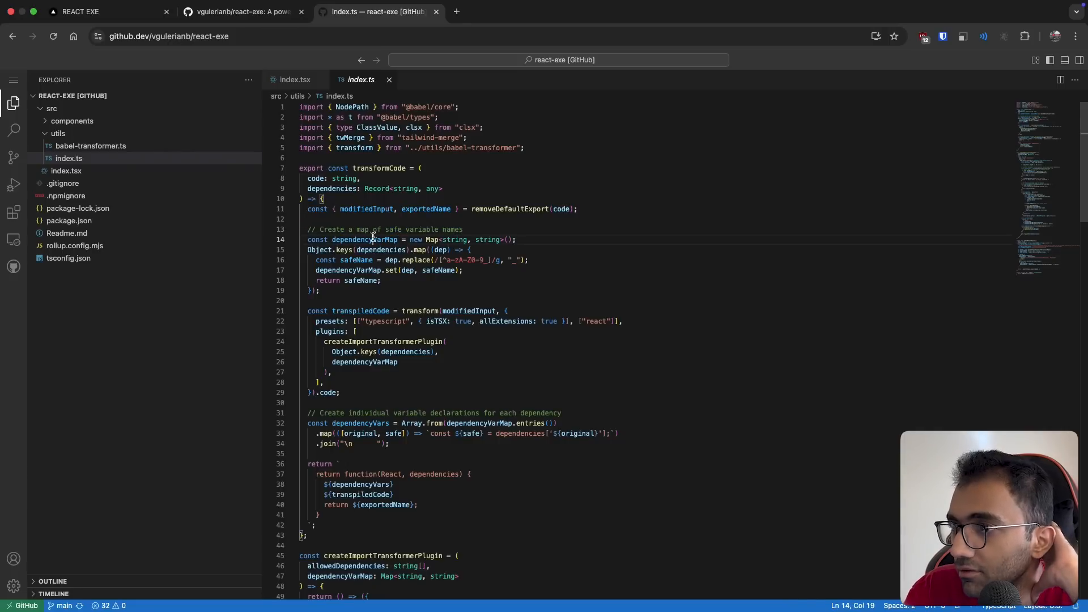
pyautogui.doubleClick(379, 168)
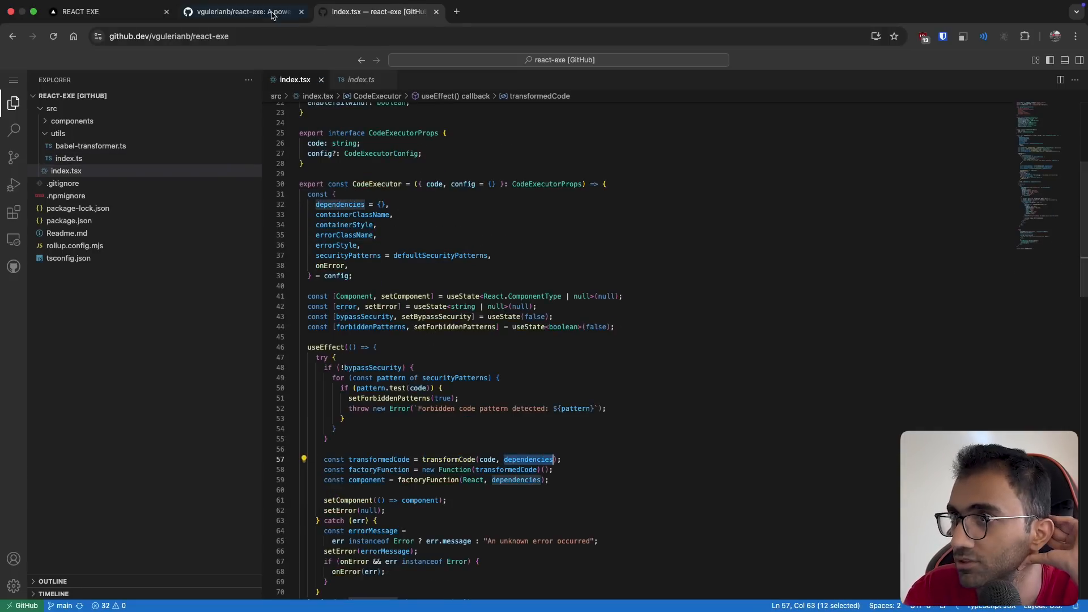
pyautogui.click(242, 12)
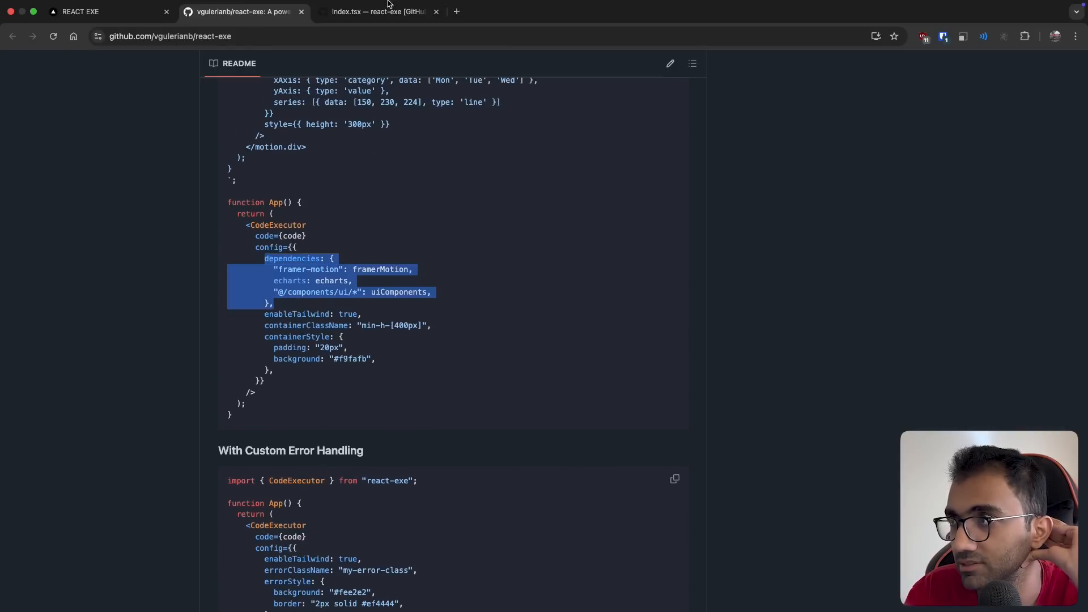
pyautogui.click(378, 12)
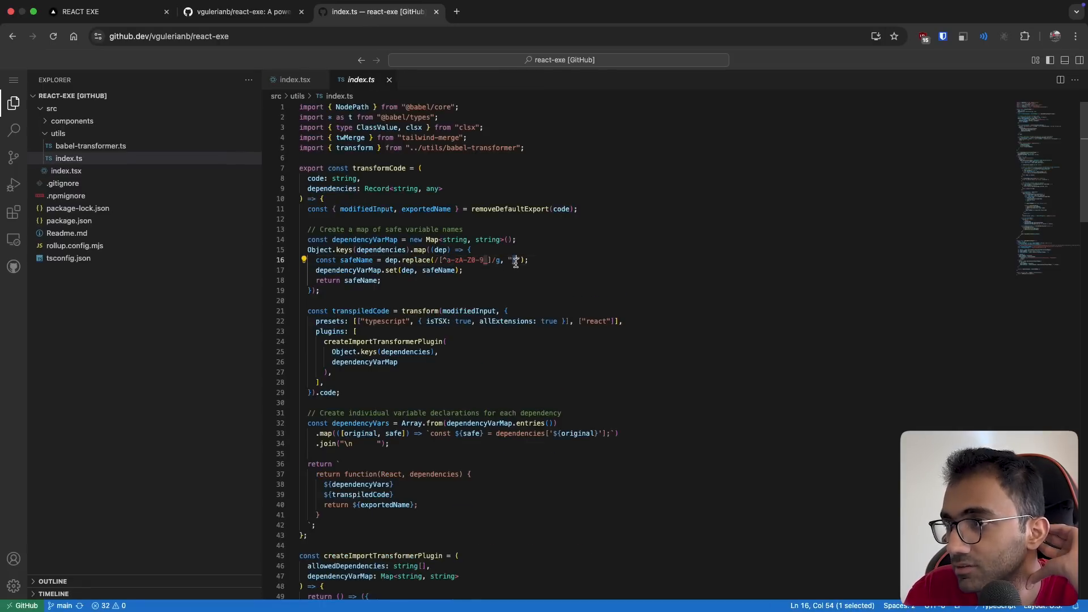
# Step: Select the transpiledCode declaration and open babel-transformer.ts from the utils folder
pyautogui.click(363, 311)
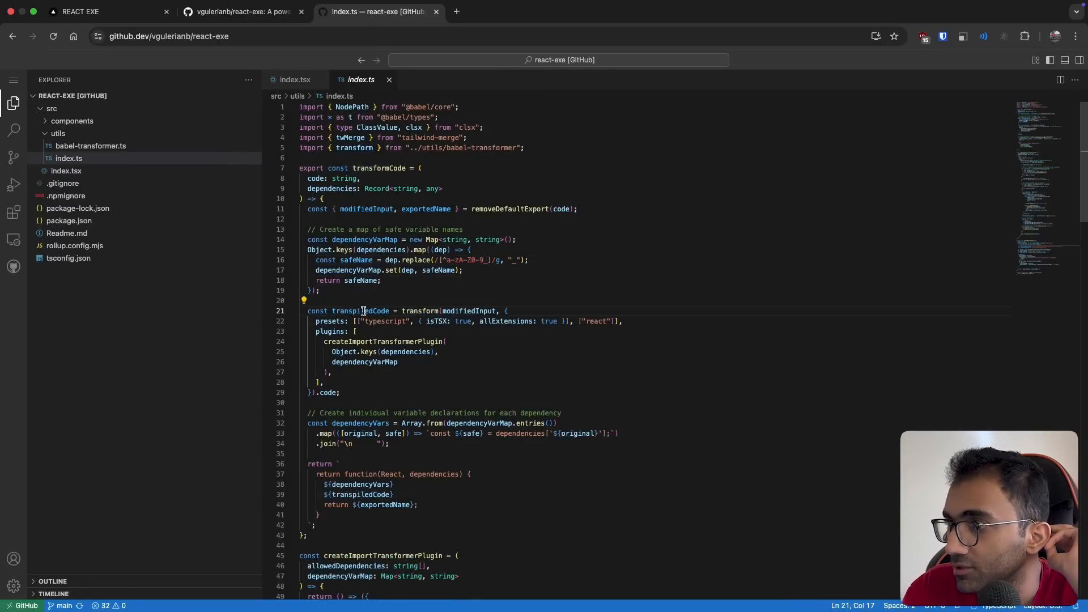
pyautogui.doubleClick(359, 311)
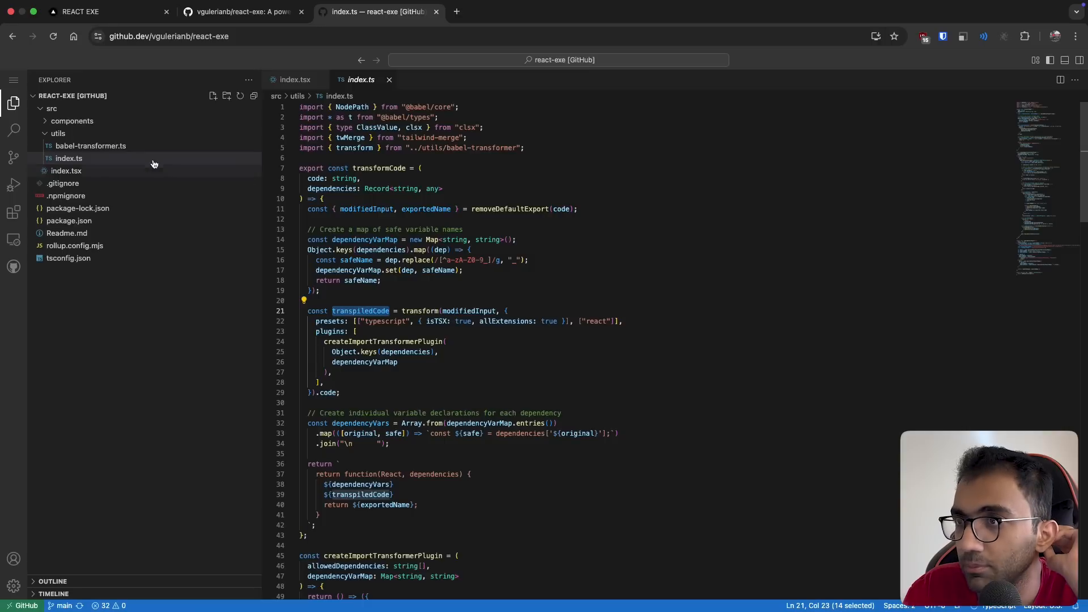
pyautogui.click(91, 146)
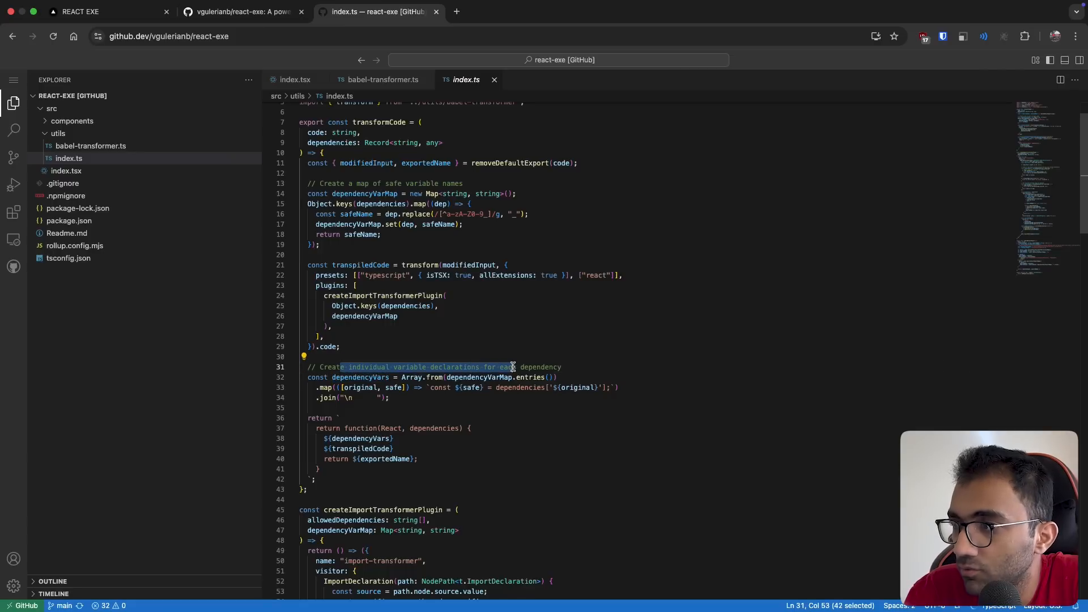
# Step: Trace how utils/index.ts builds safe variable names and the dependency declaration template
pyautogui.moveTo(511, 366); pyautogui.dragTo(562, 366)
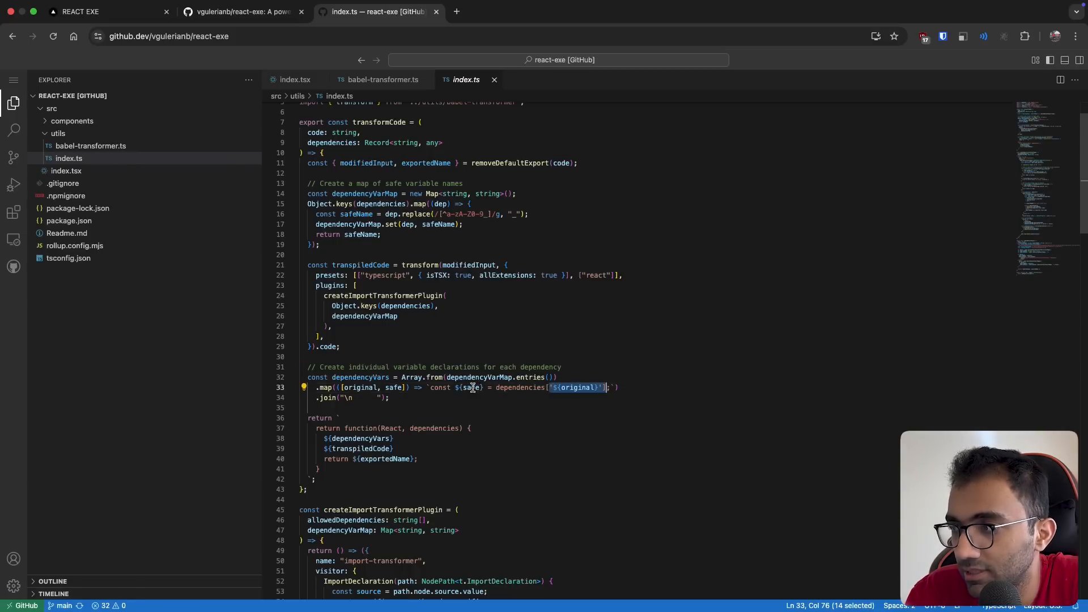
pyautogui.moveTo(320, 182); pyautogui.dragTo(319, 245)
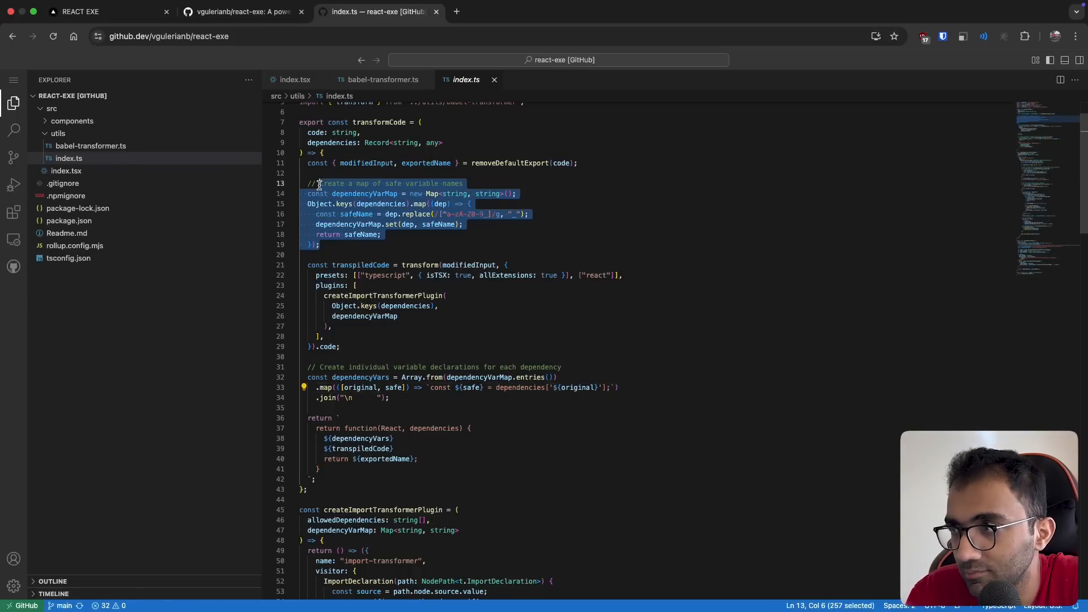
pyautogui.click(243, 11)
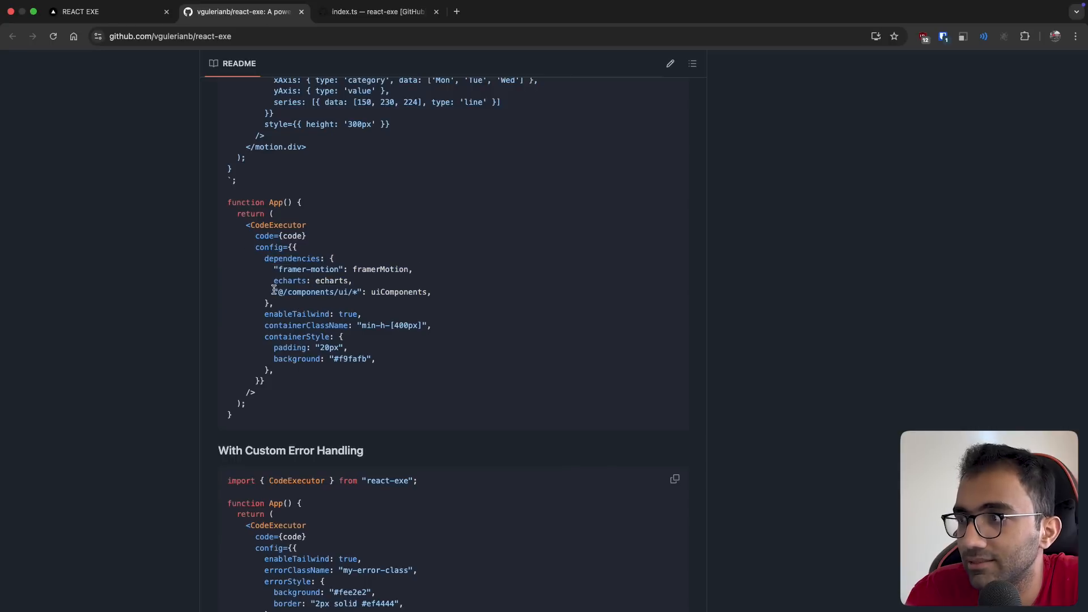
pyautogui.doubleClick(316, 292)
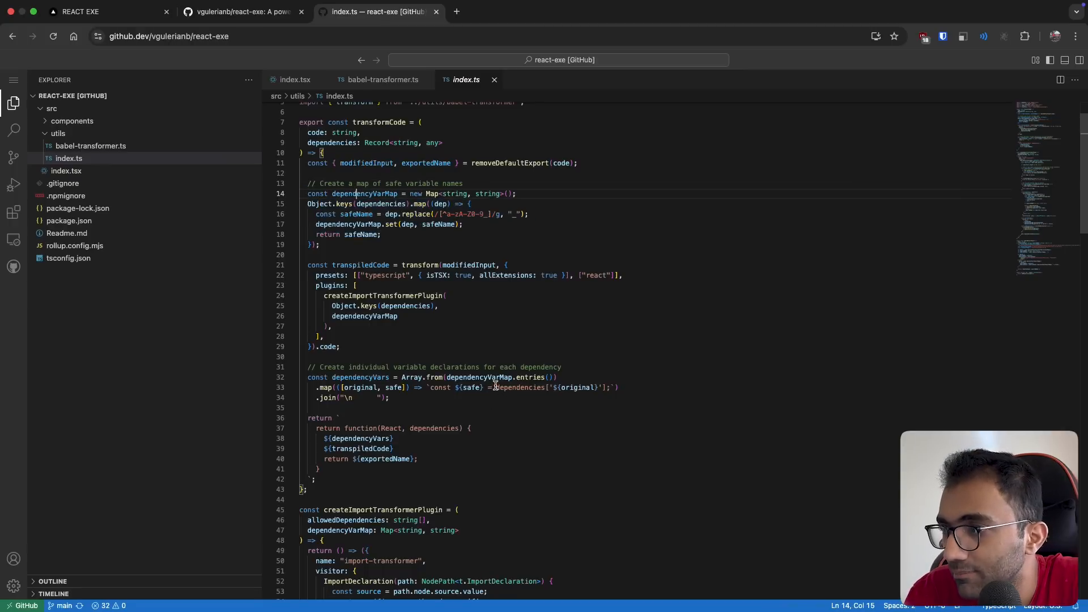
pyautogui.moveTo(496, 388); pyautogui.dragTo(605, 387)
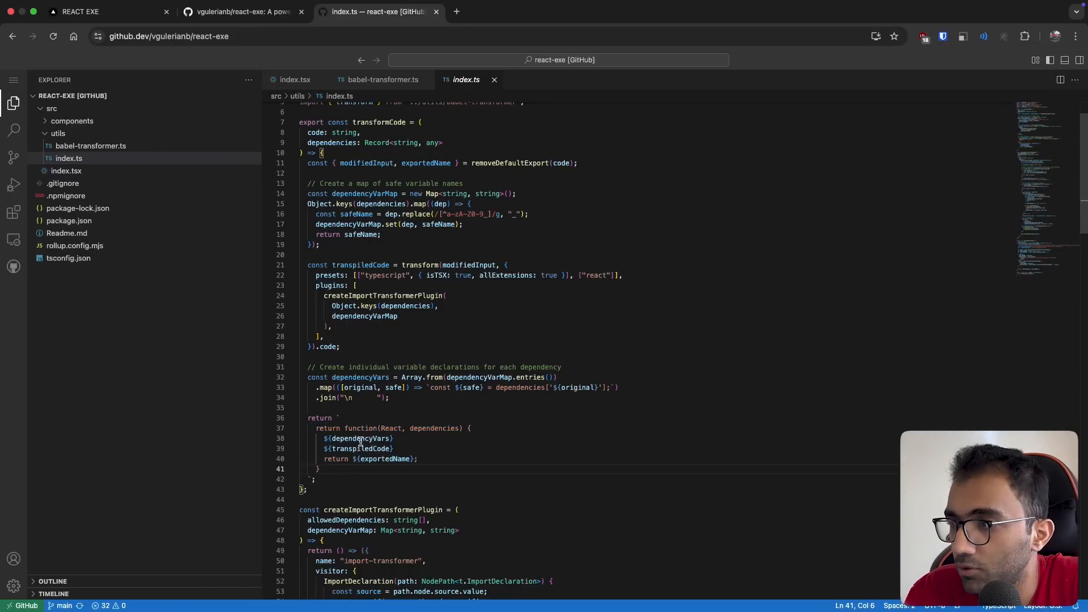
# Step: Mark the returned function template around transpiledCode, then highlight index.tsx's new Function call
pyautogui.doubleClick(361, 449)
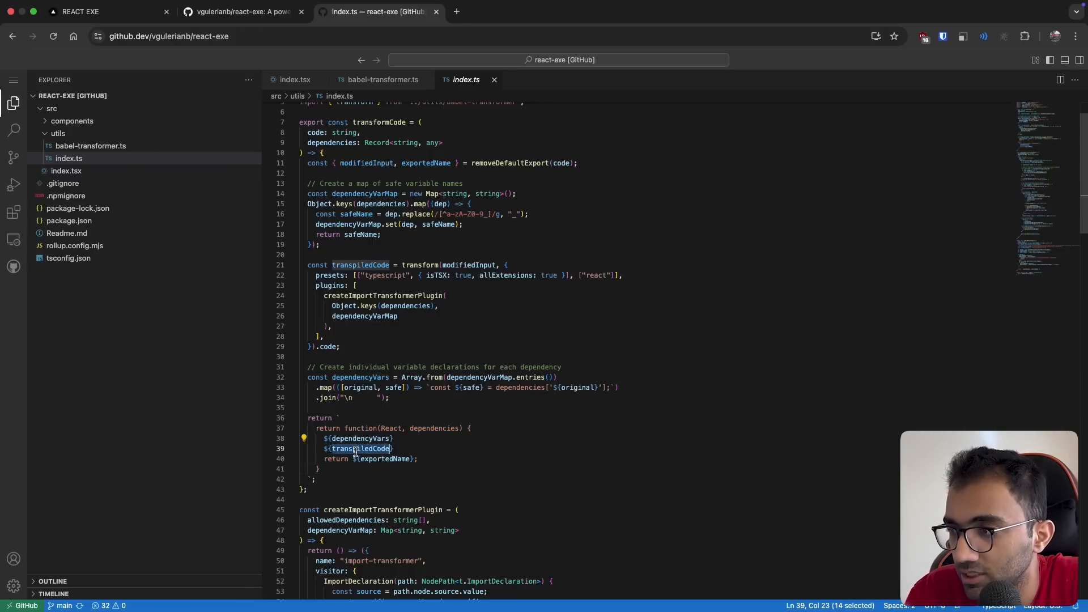
pyautogui.doubleClick(386, 459)
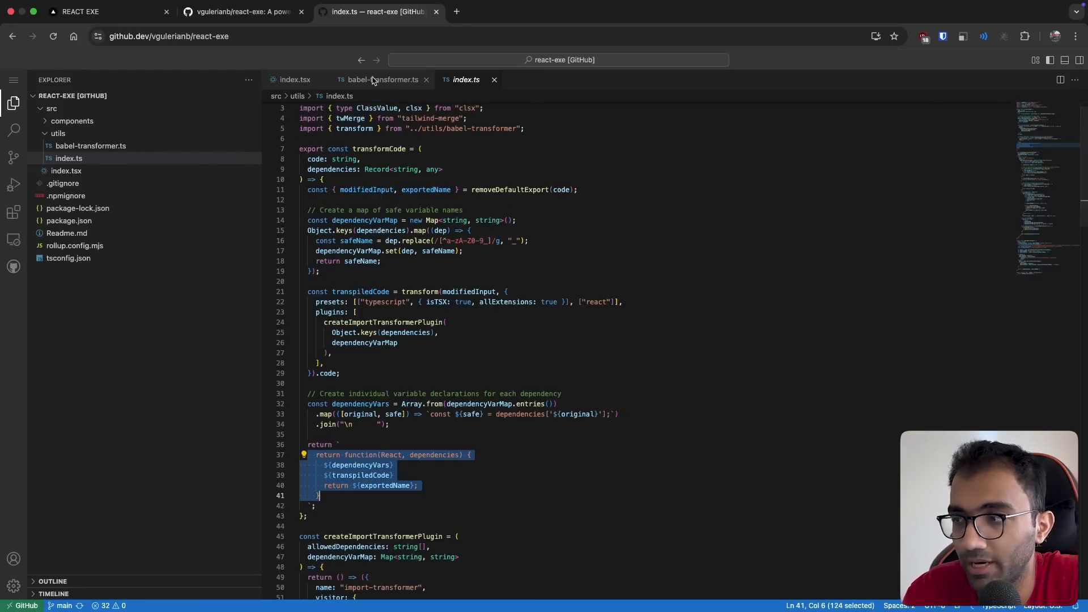
pyautogui.click(295, 79)
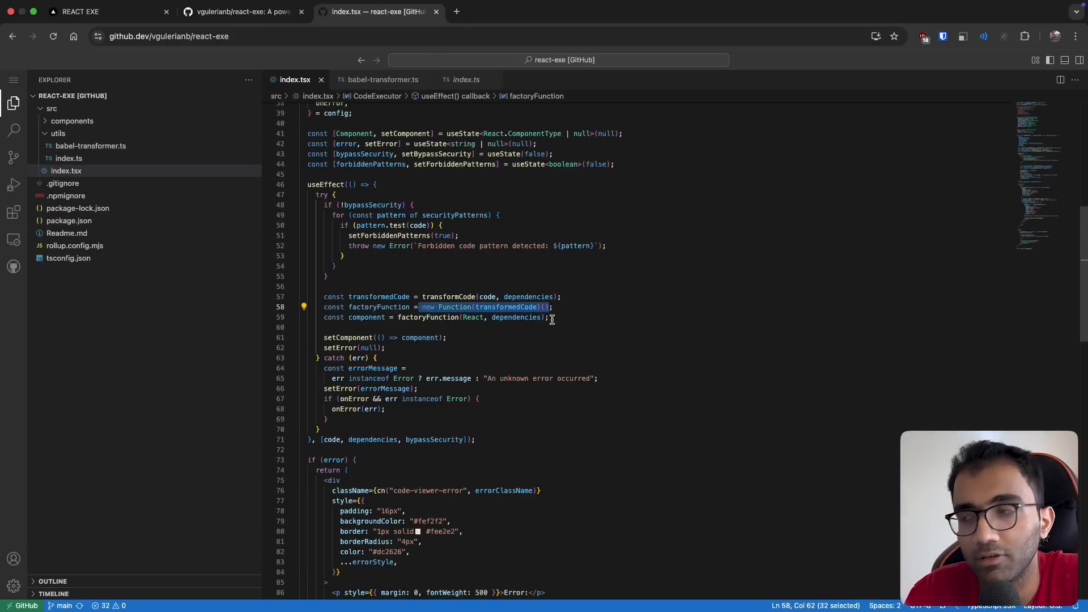
pyautogui.click(487, 317)
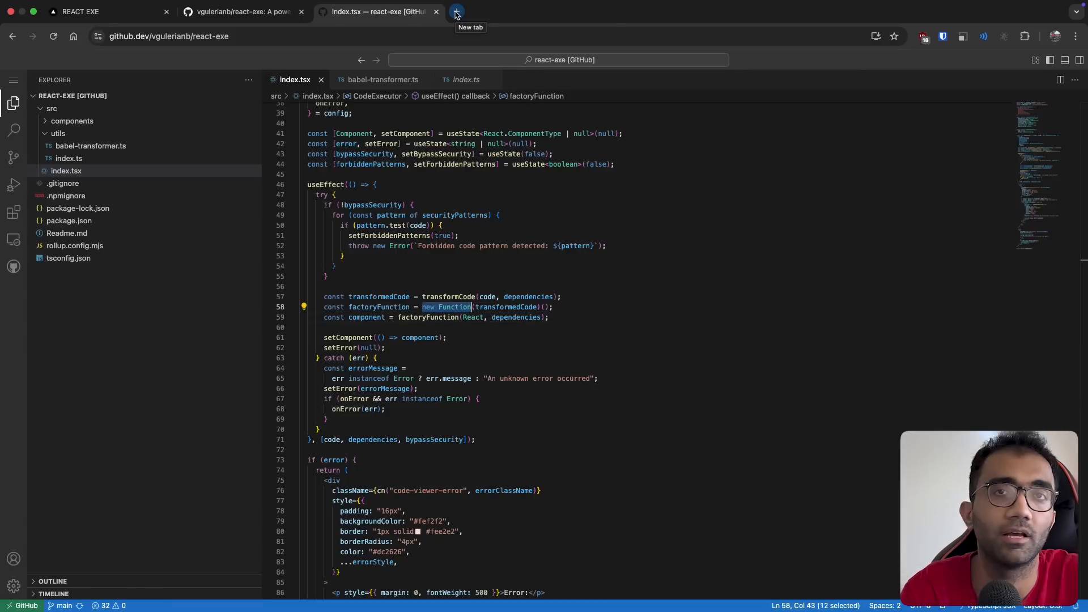
# Step: Run MDN's Function() constructor Try it demo outputting 8 and scroll to Syntax and Parameters
pyautogui.click(456, 12)
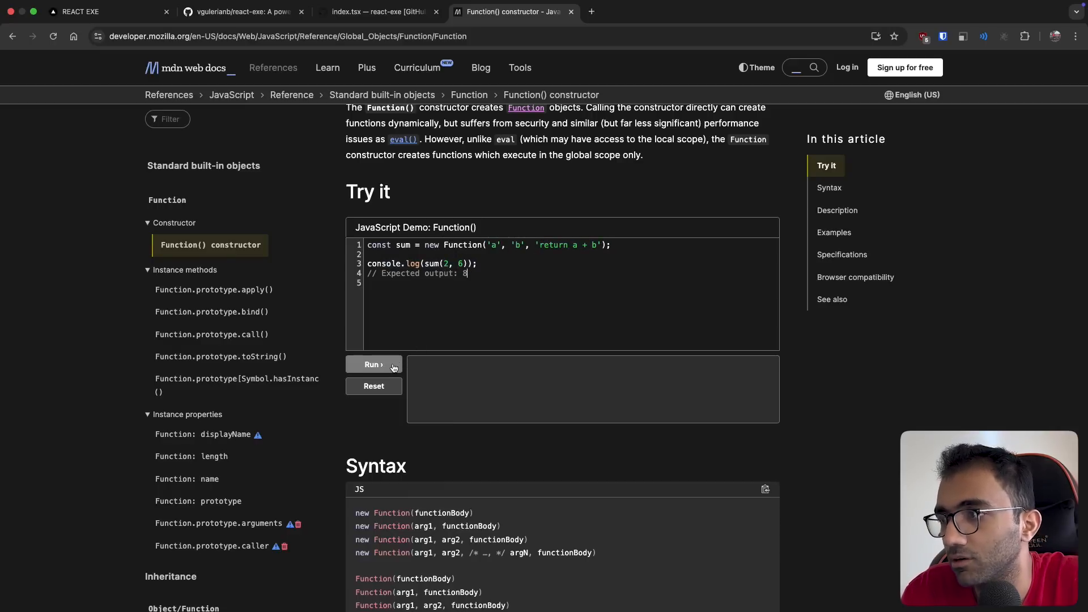
pyautogui.click(373, 364)
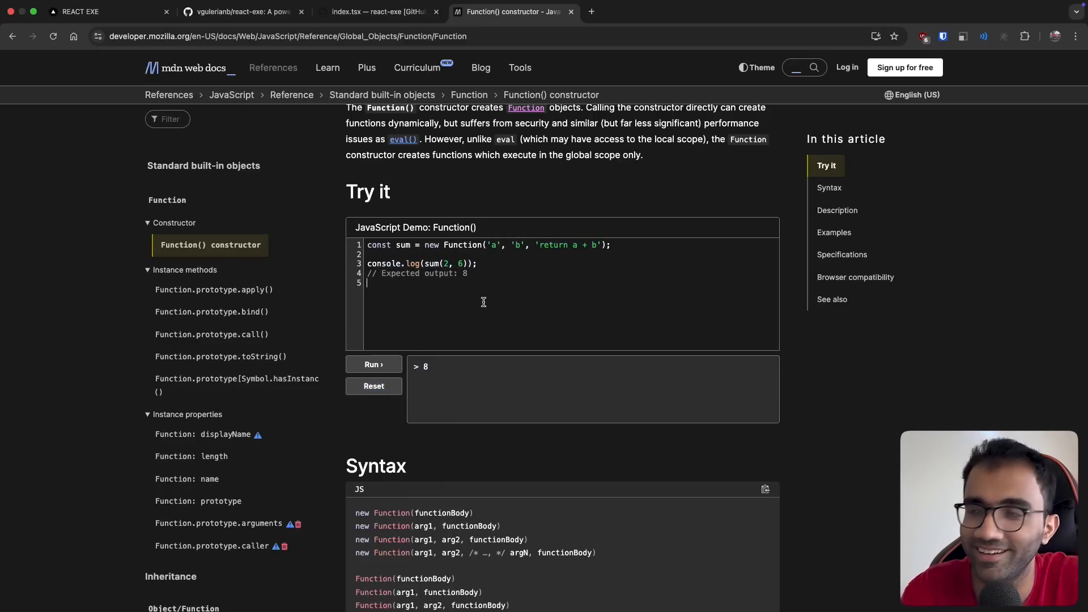
pyautogui.scroll(-3)
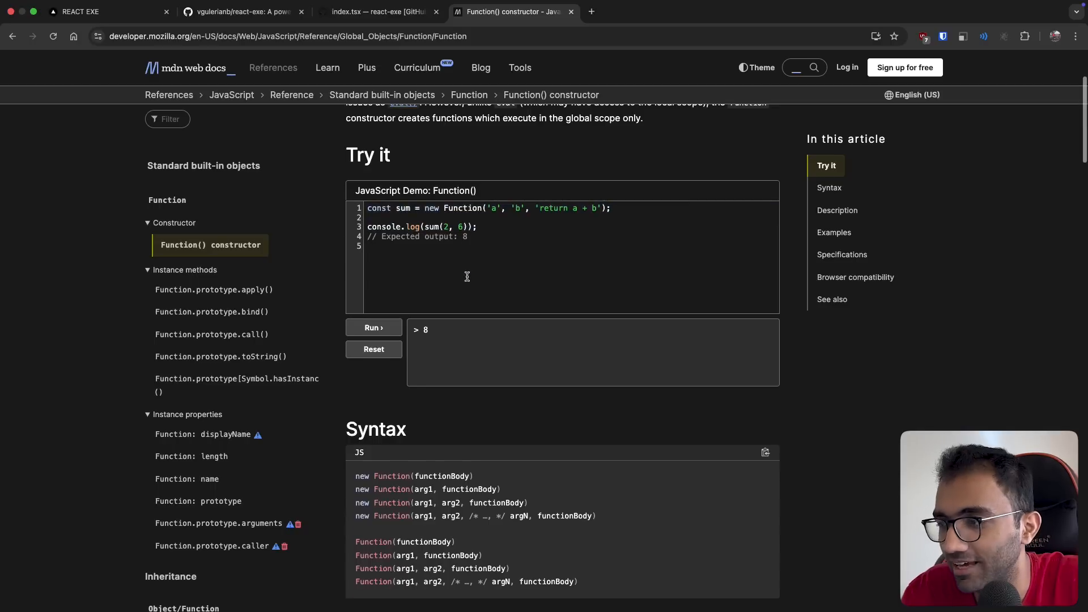
pyautogui.scroll(-3)
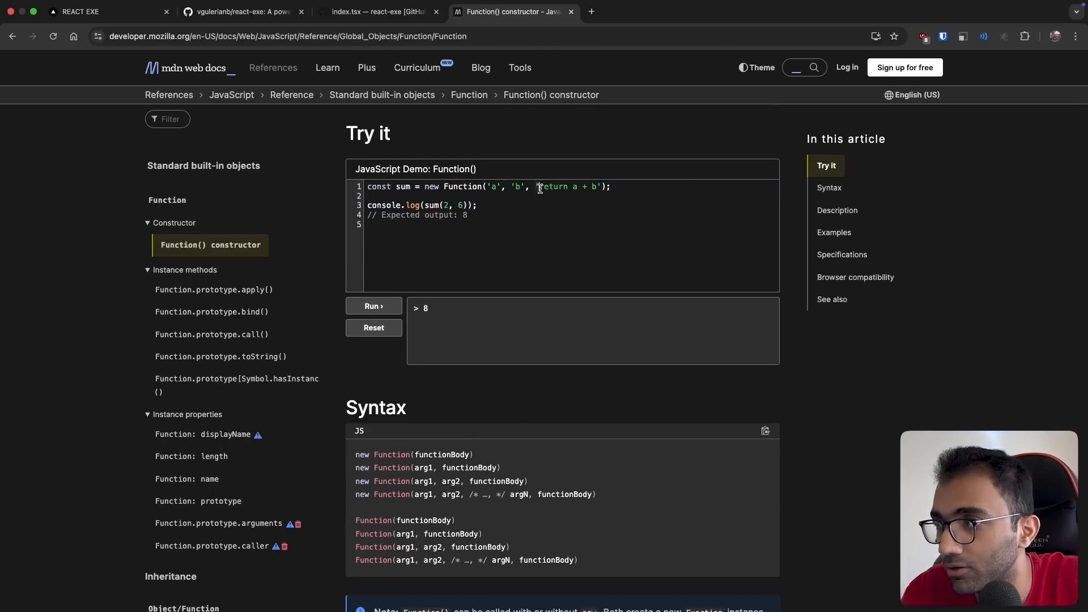
pyautogui.scroll(-3)
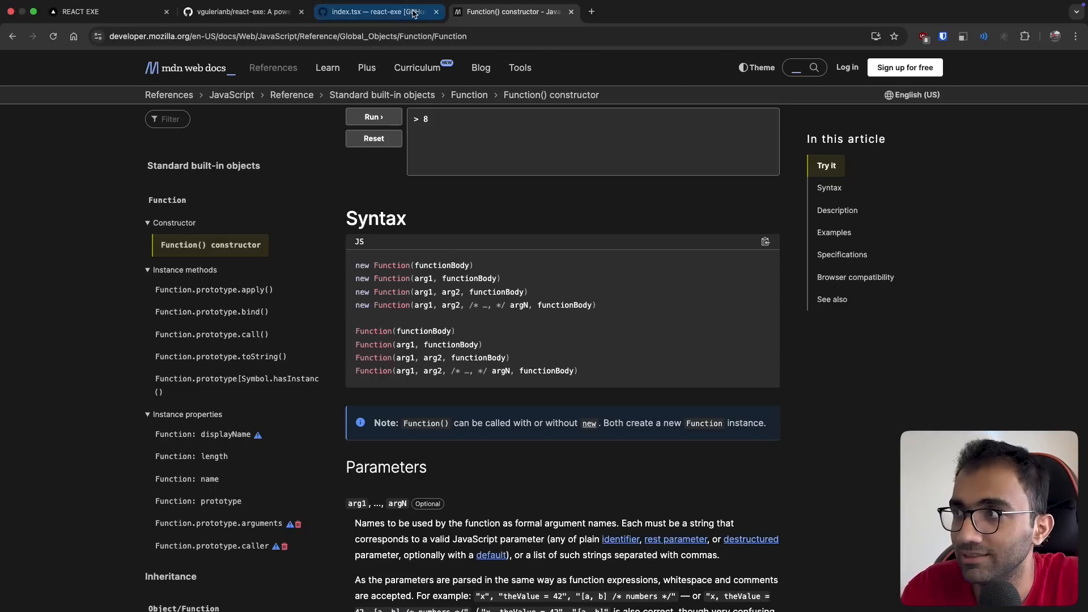
# Step: Highlight the factoryFunction call parentheses in index.tsx and compare with the transformer utilities
pyautogui.click(375, 12)
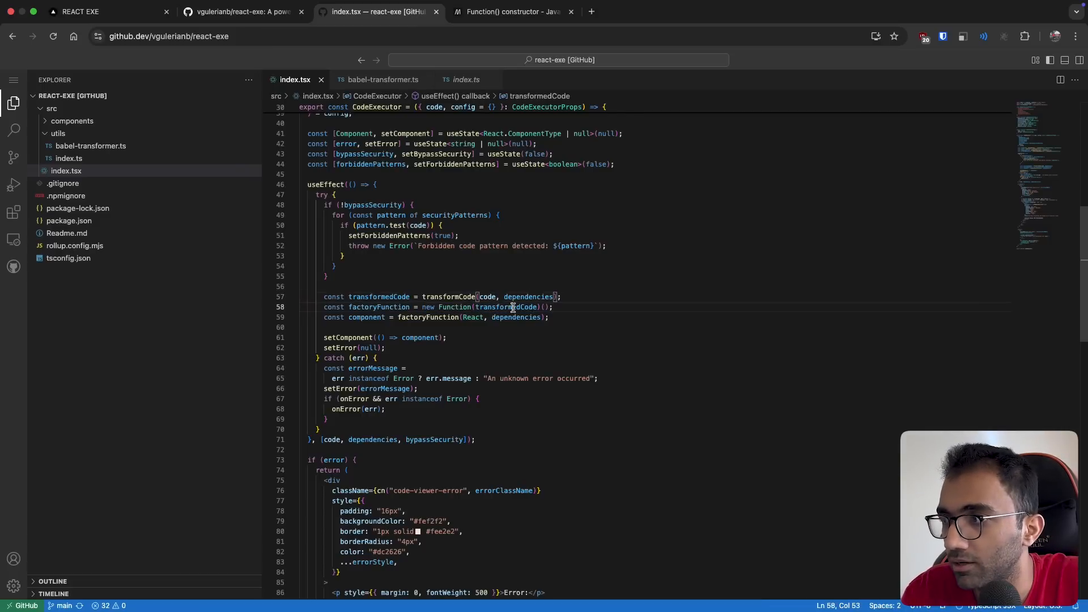
pyautogui.moveTo(421, 307); pyautogui.dragTo(546, 307)
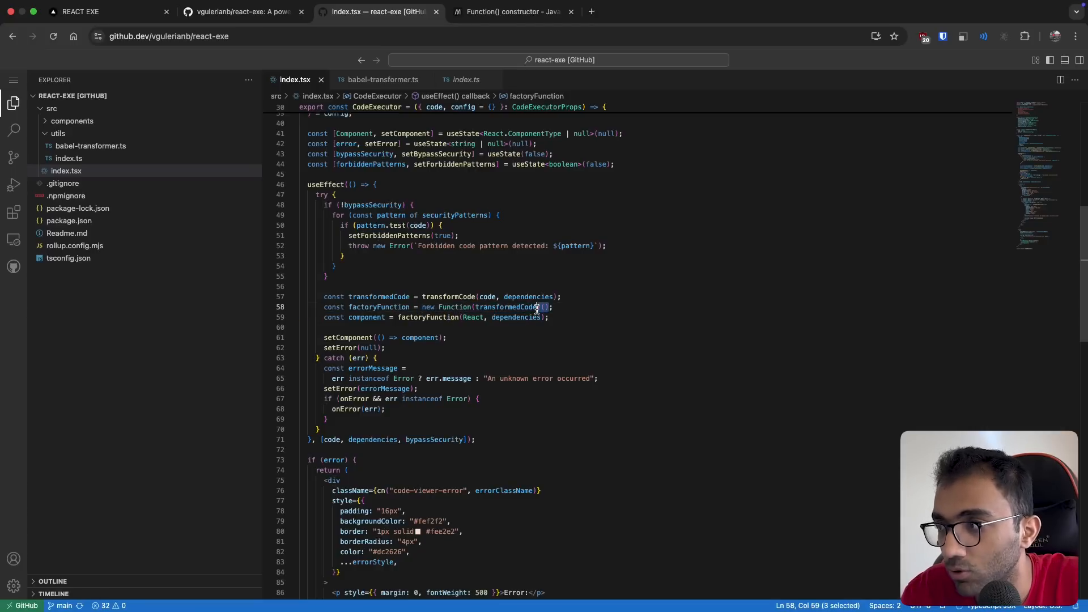
pyautogui.click(381, 79)
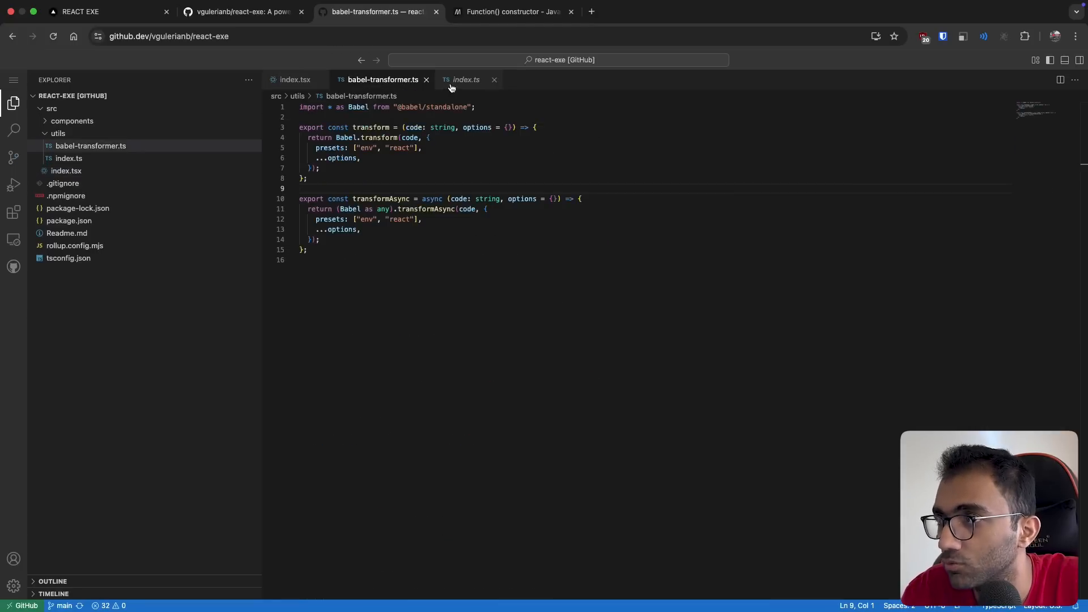
pyautogui.click(465, 79)
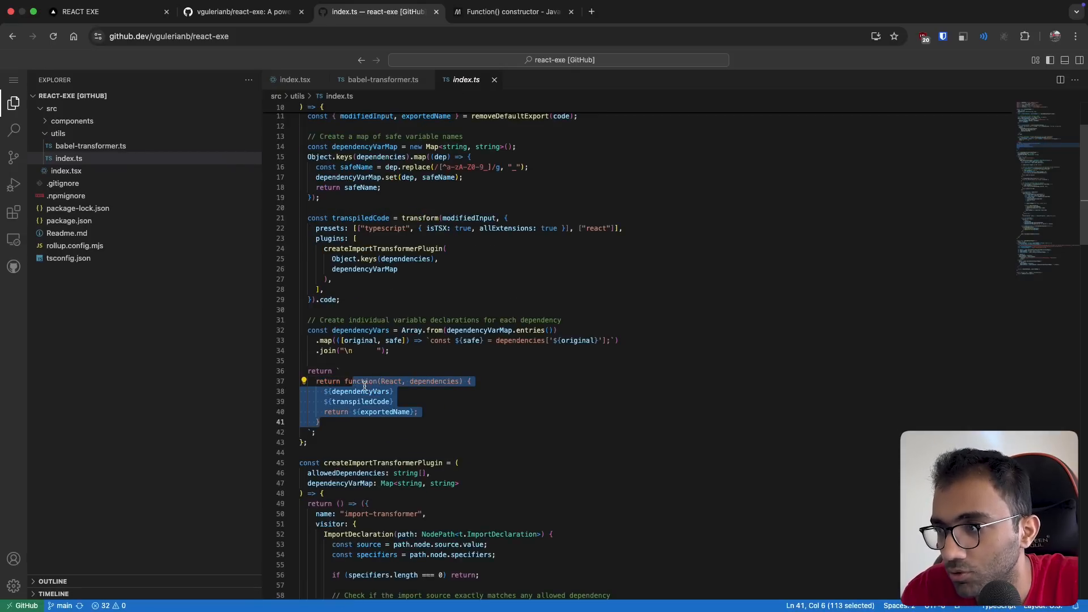
pyautogui.click(380, 80)
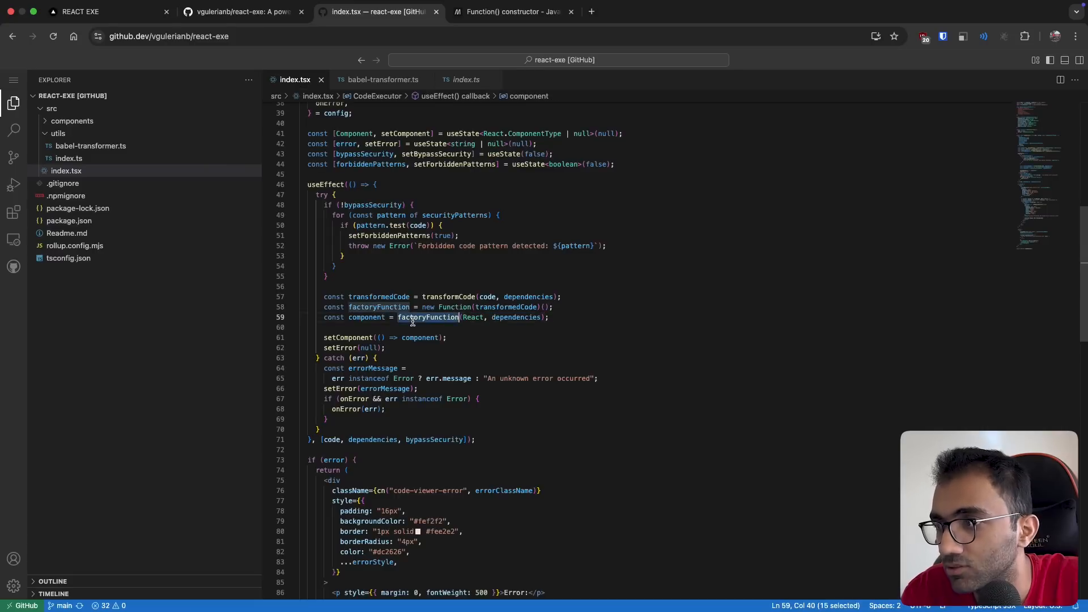
# Step: Revisit babel-transformer.ts and utils/index.ts's returned template, ending back on index.tsx
pyautogui.click(381, 80)
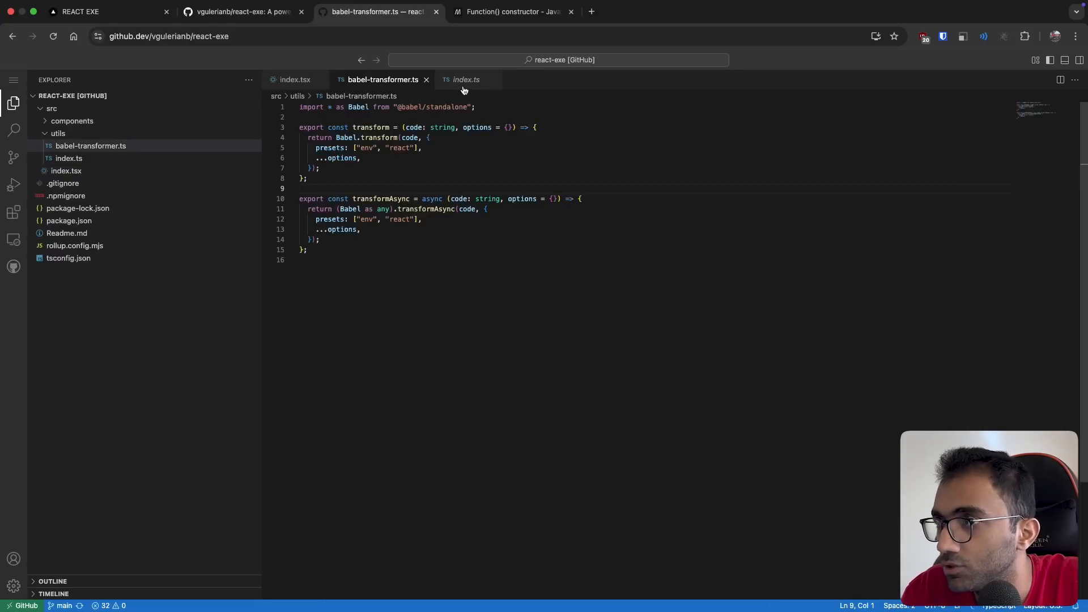
pyautogui.click(464, 79)
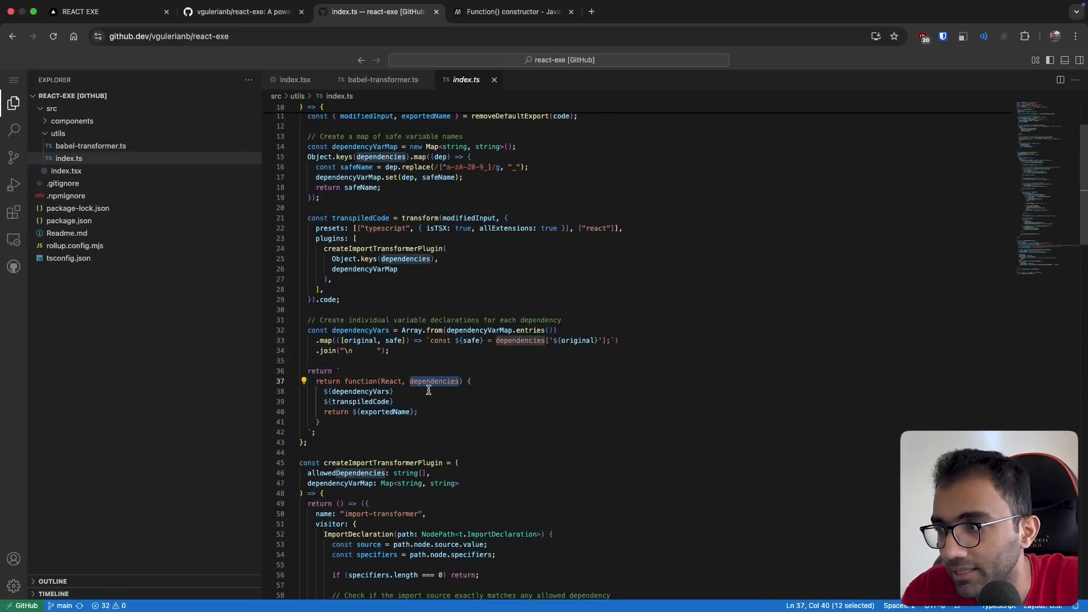
pyautogui.moveTo(524, 336)
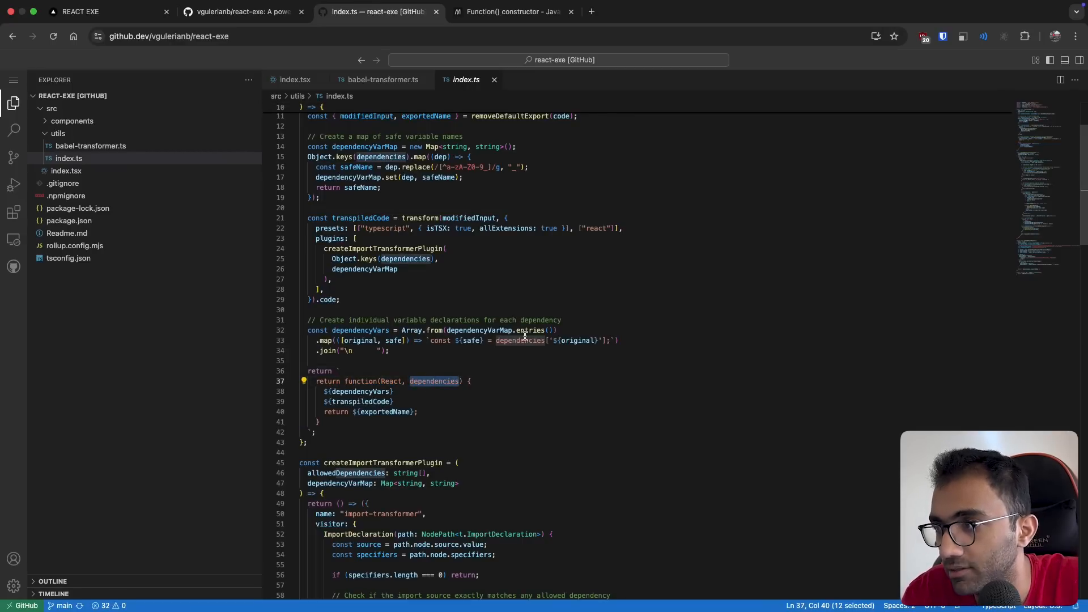
pyautogui.click(294, 79)
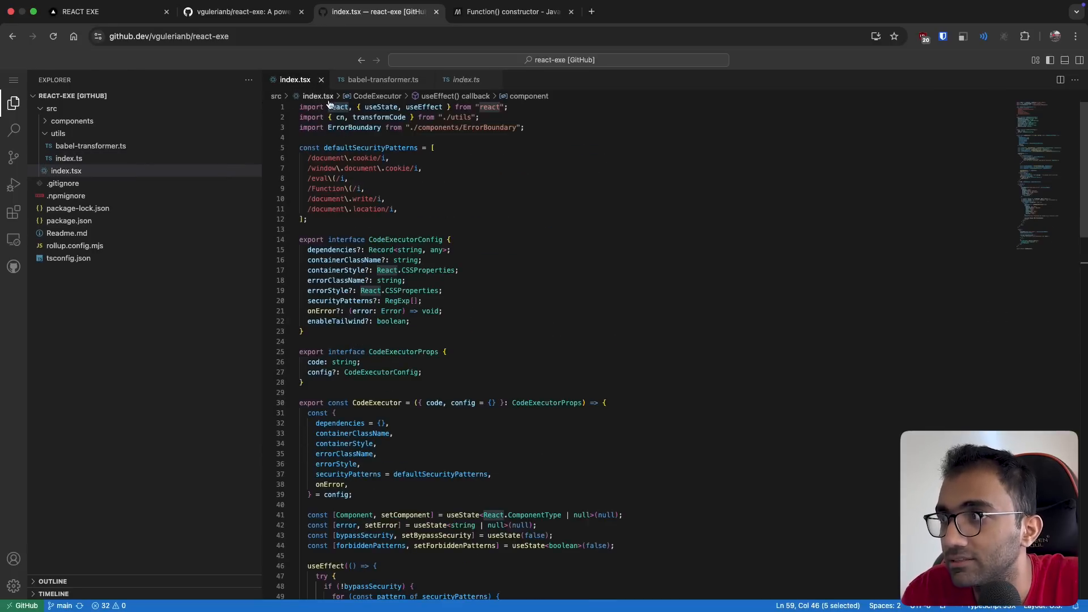
pyautogui.scroll(-3)
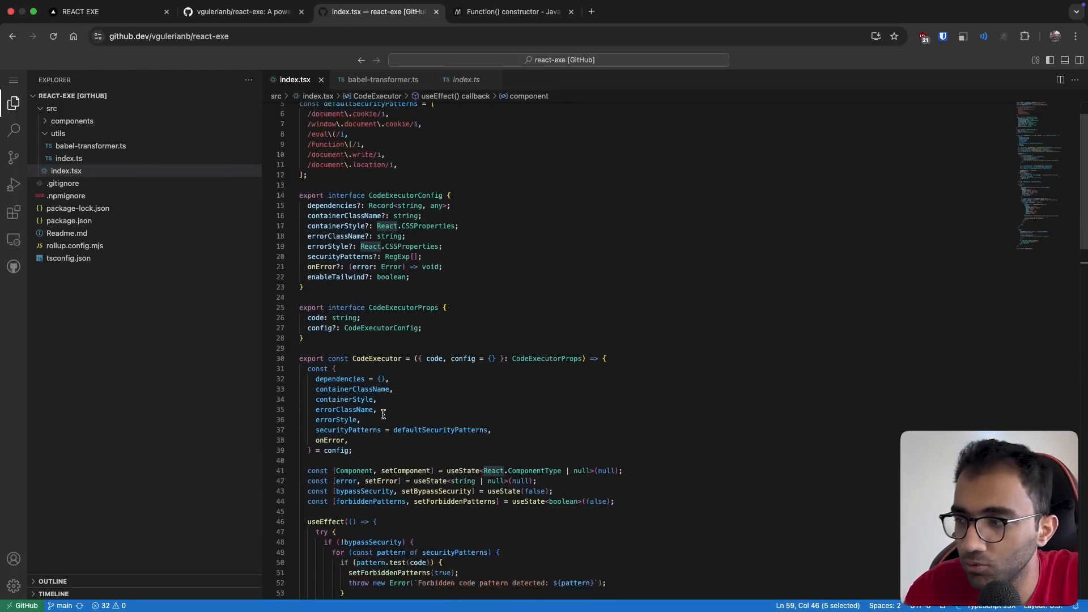
pyautogui.scroll(-3)
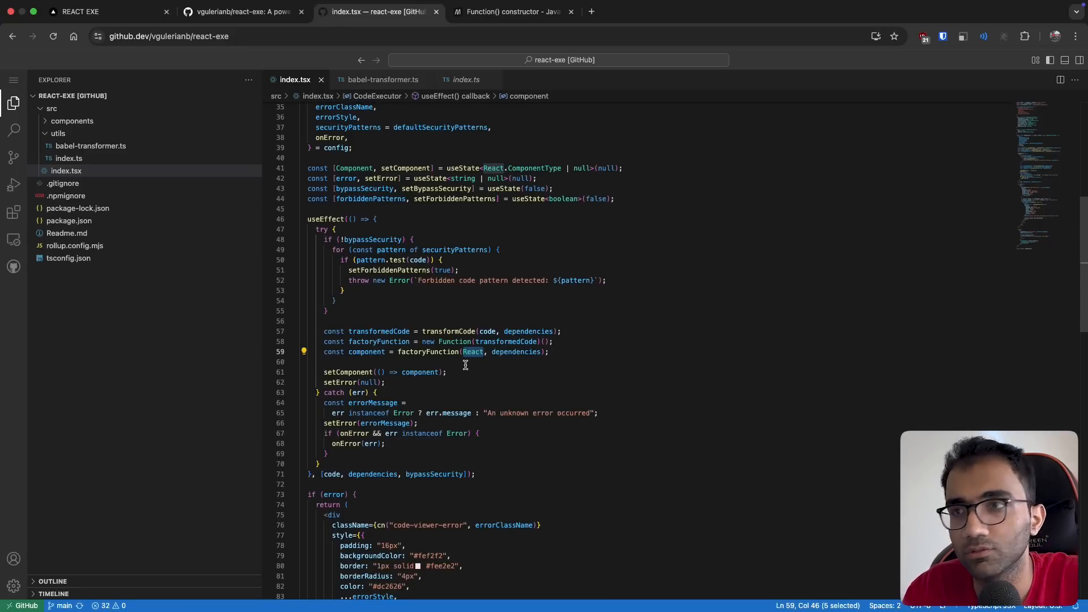
pyautogui.doubleClick(517, 352)
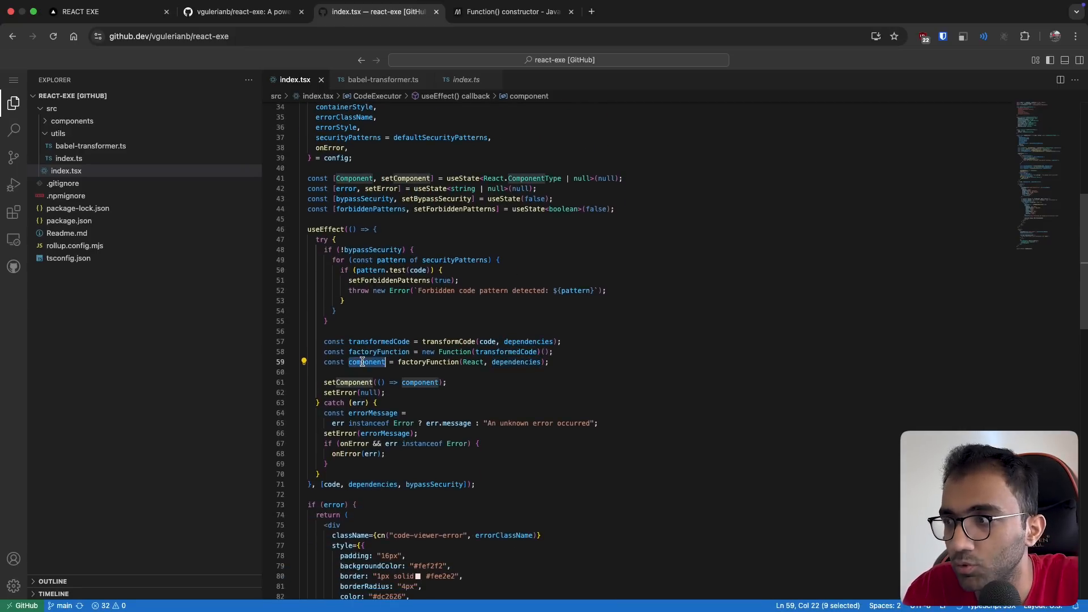
pyautogui.click(381, 79)
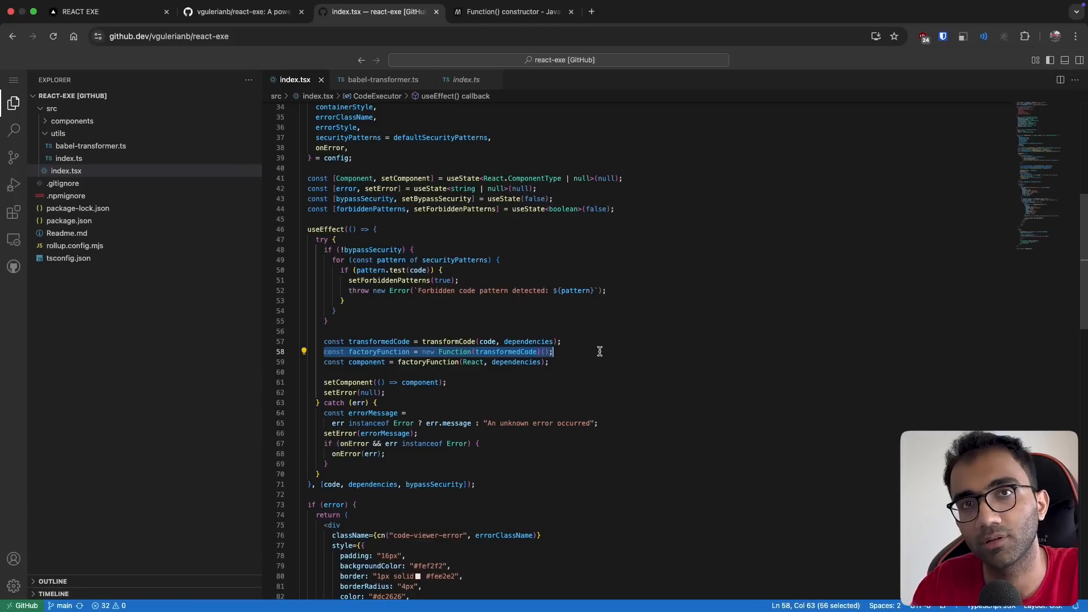
pyautogui.click(564, 351)
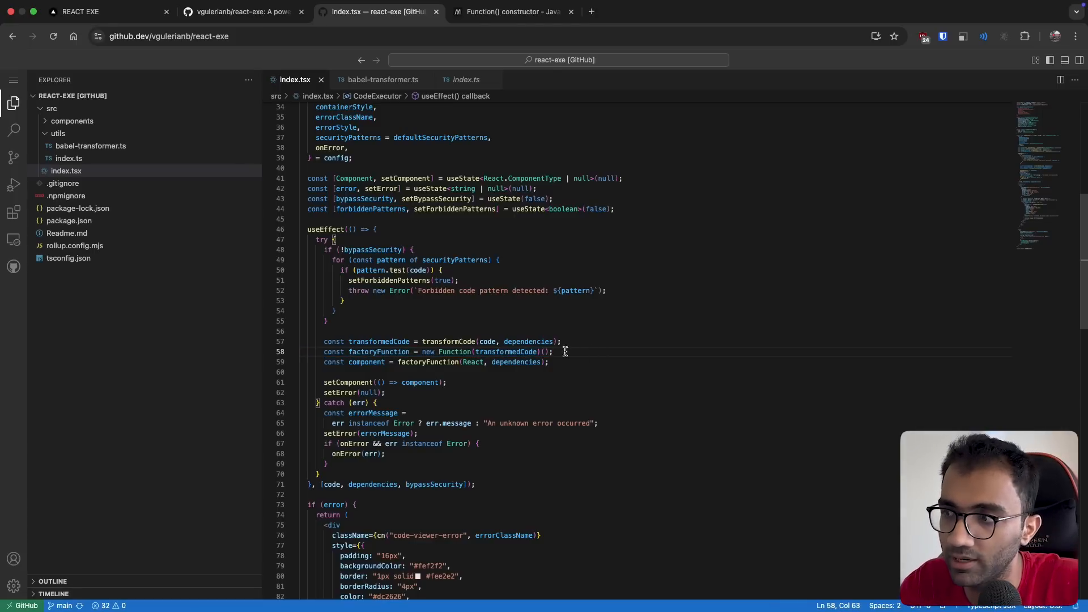
pyautogui.doubleClick(380, 351)
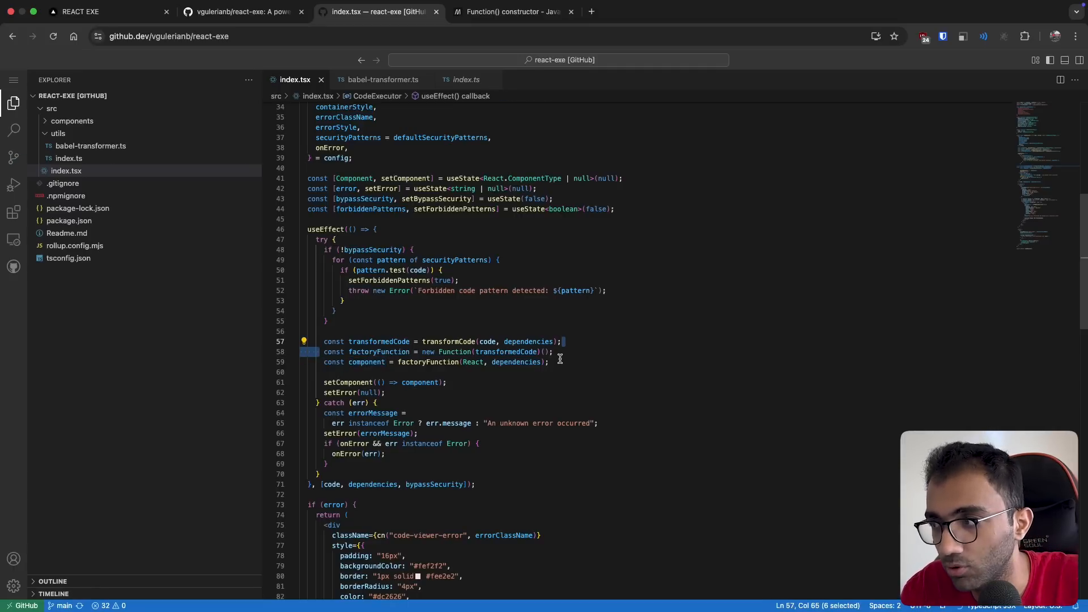
pyautogui.click(555, 352)
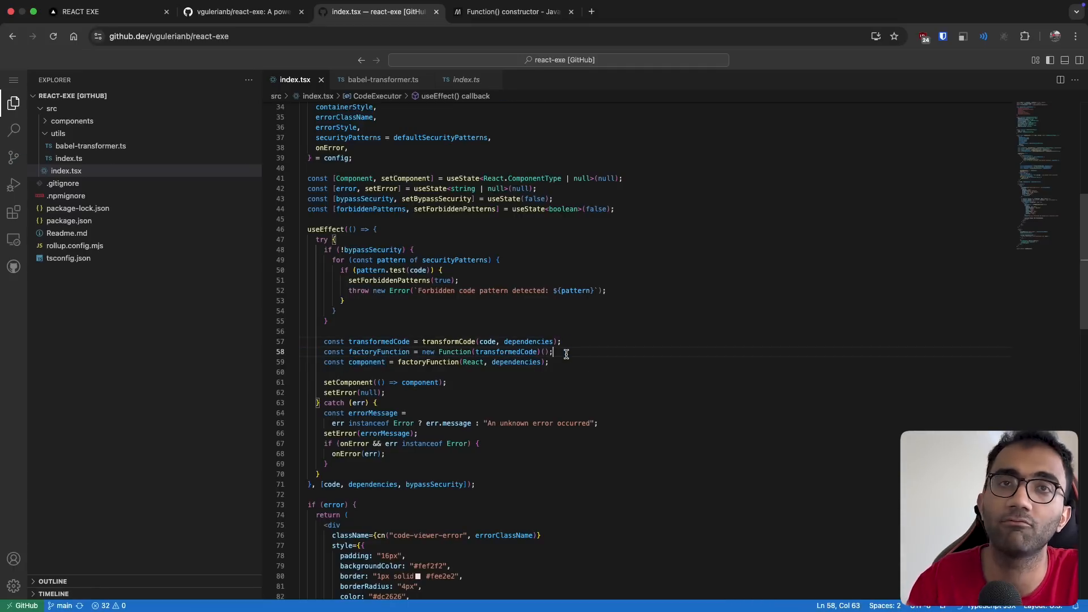
pyautogui.doubleClick(448, 342)
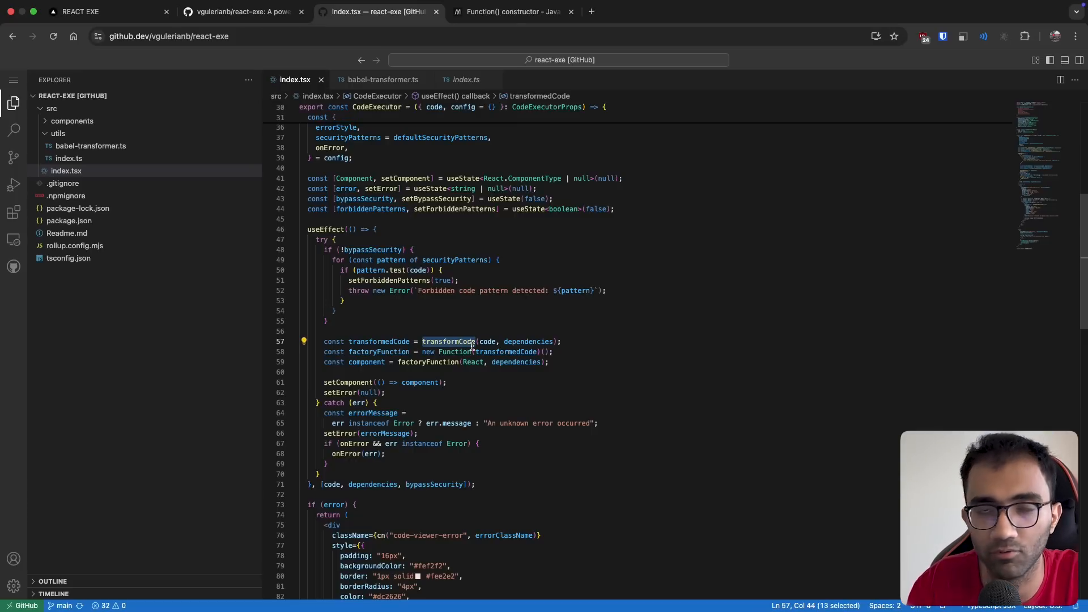
pyautogui.moveTo(428, 353)
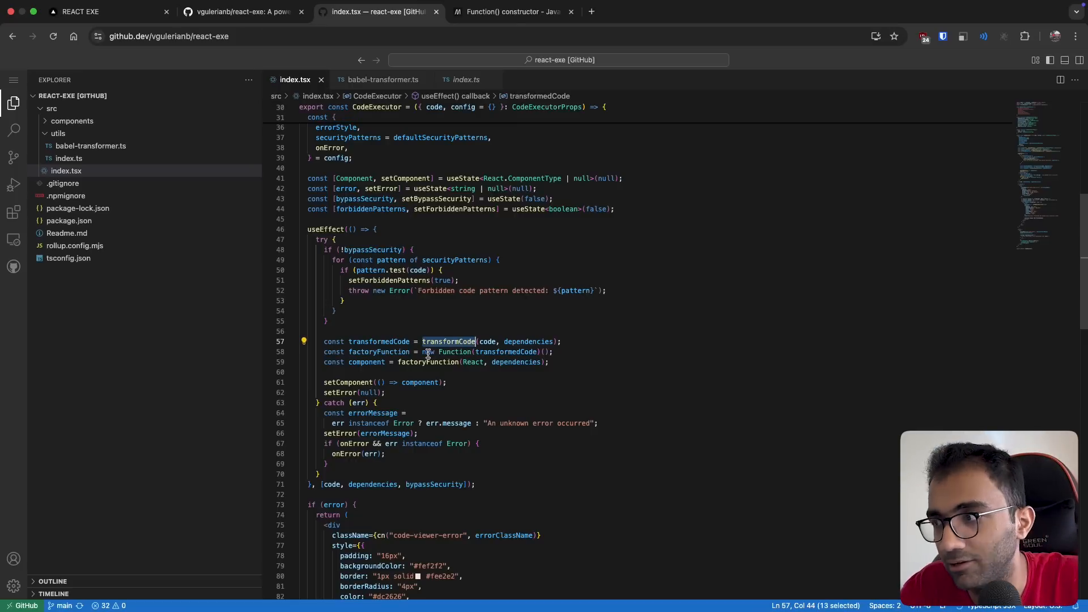
pyautogui.click(474, 351)
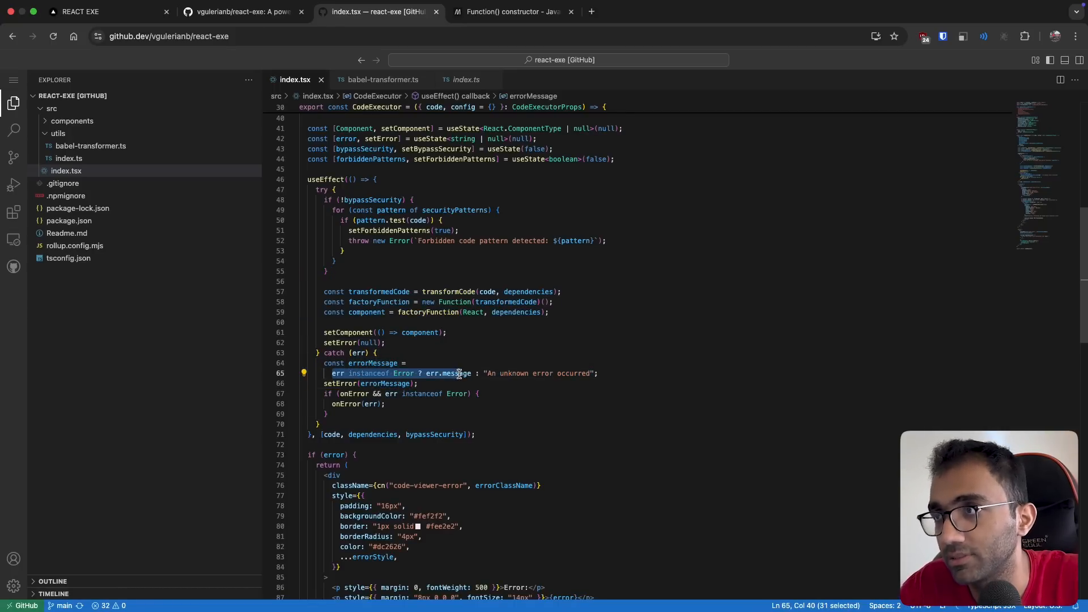
pyautogui.click(81, 11)
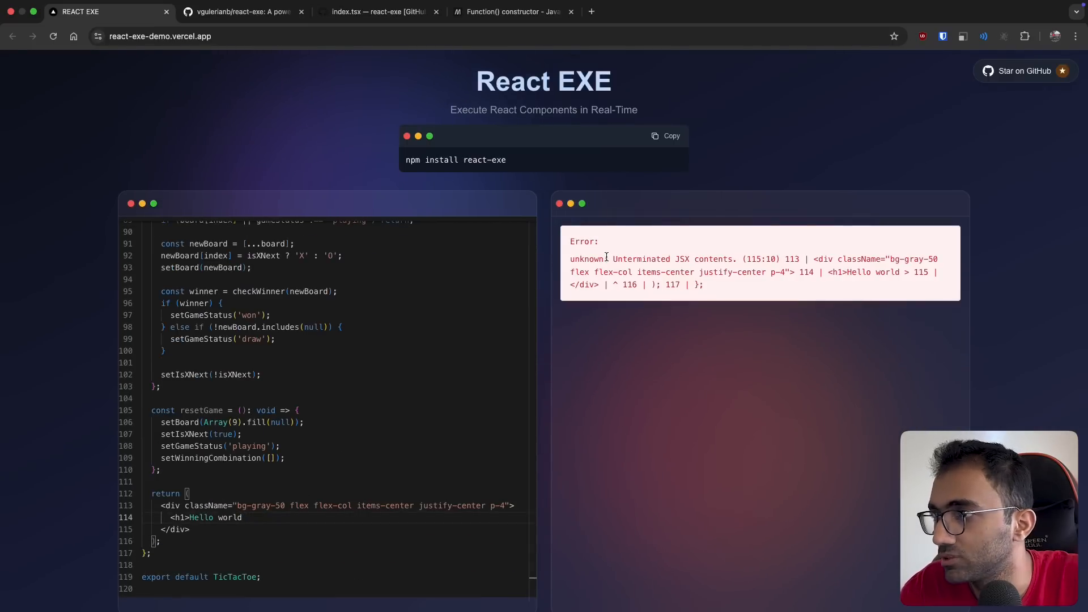
pyautogui.moveTo(613, 258); pyautogui.dragTo(711, 259)
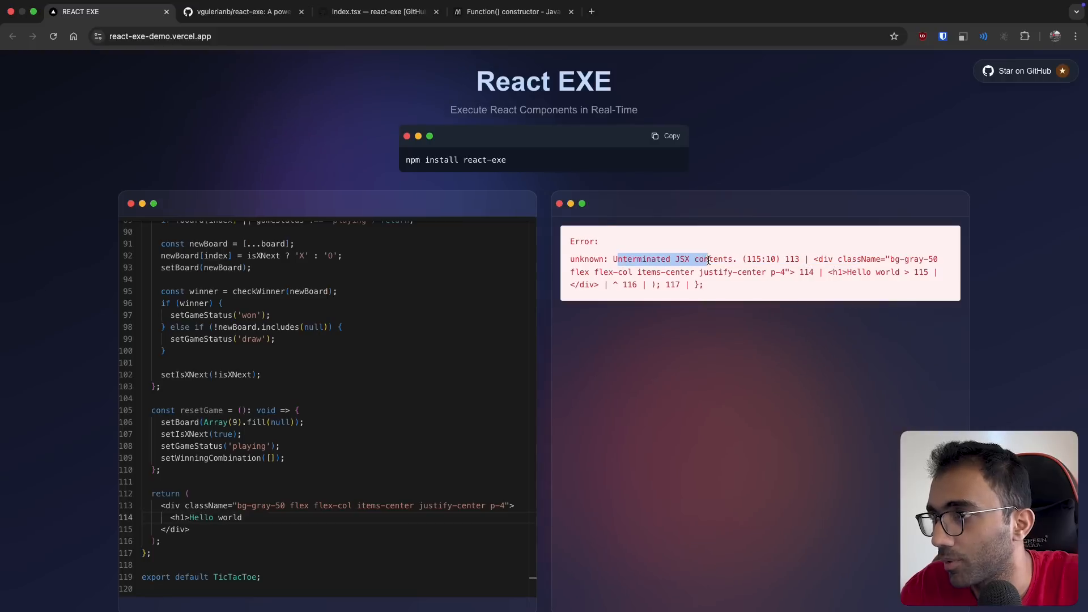
pyautogui.click(378, 12)
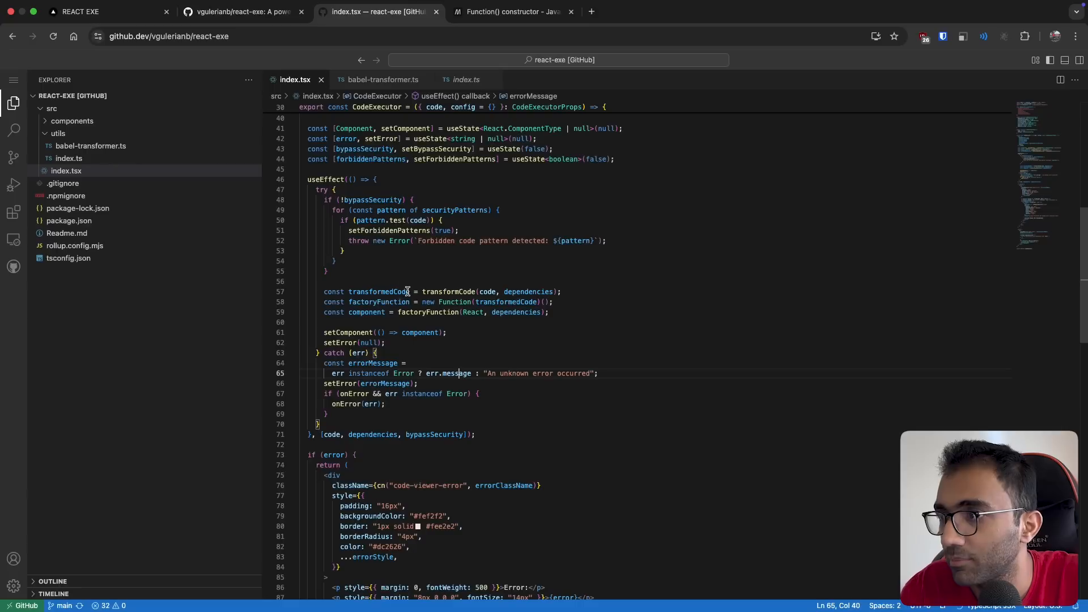
pyautogui.doubleClick(449, 292)
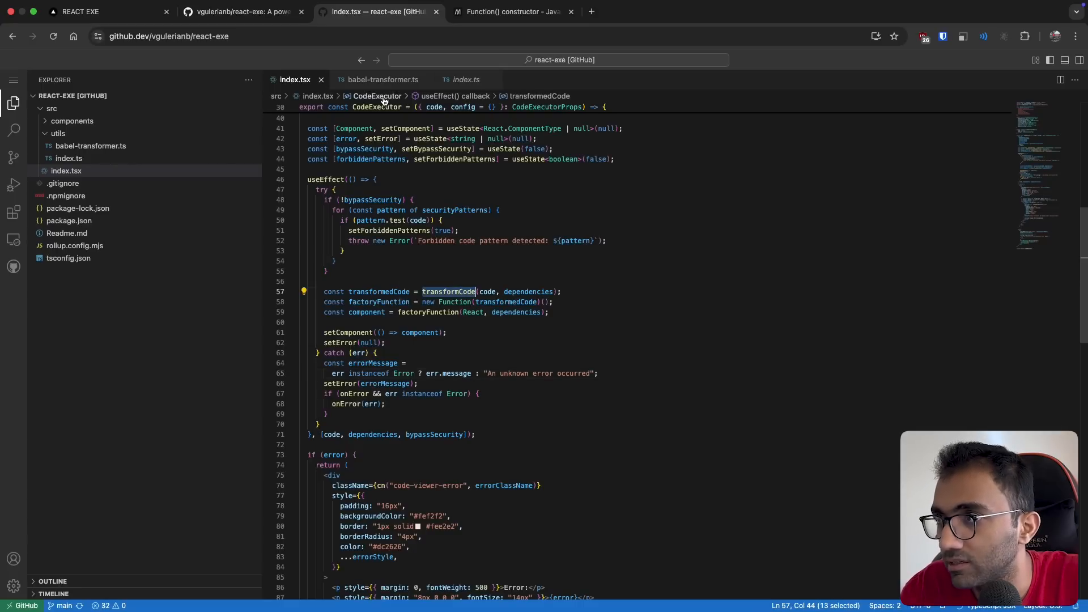
pyautogui.click(79, 12)
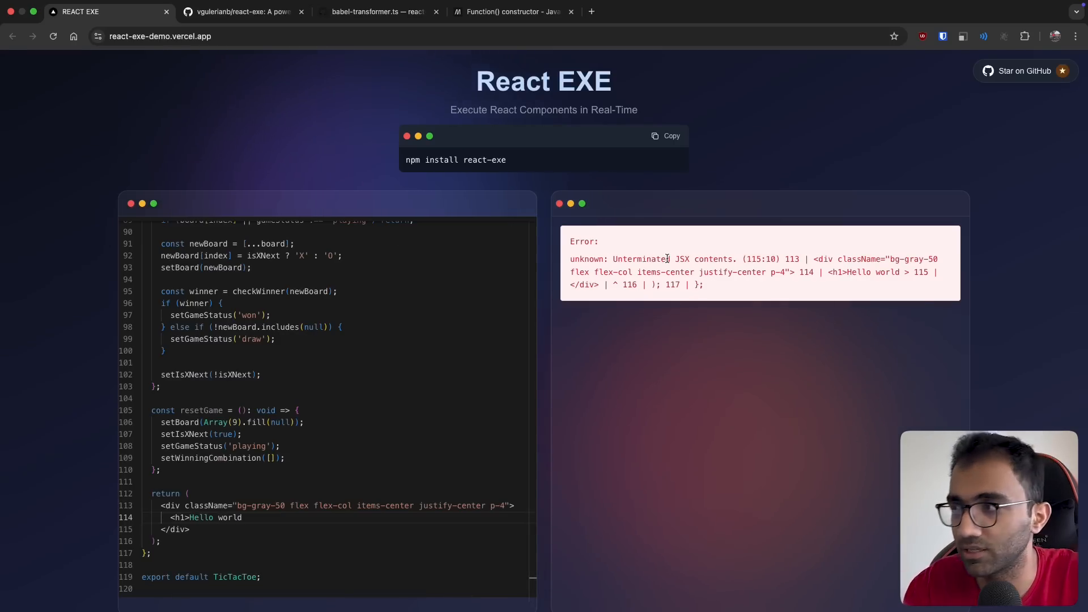
pyautogui.click(378, 11)
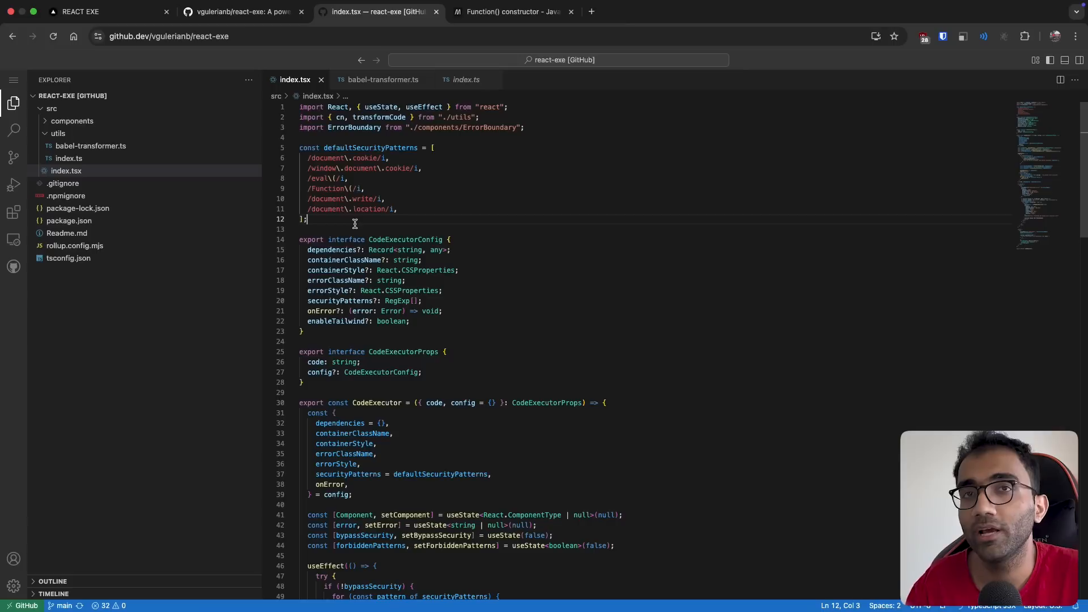
# Step: Cycle through the demo, README and CodeExecutor source tabs, landing on the demo to inspect its error box
pyautogui.scroll(-3)
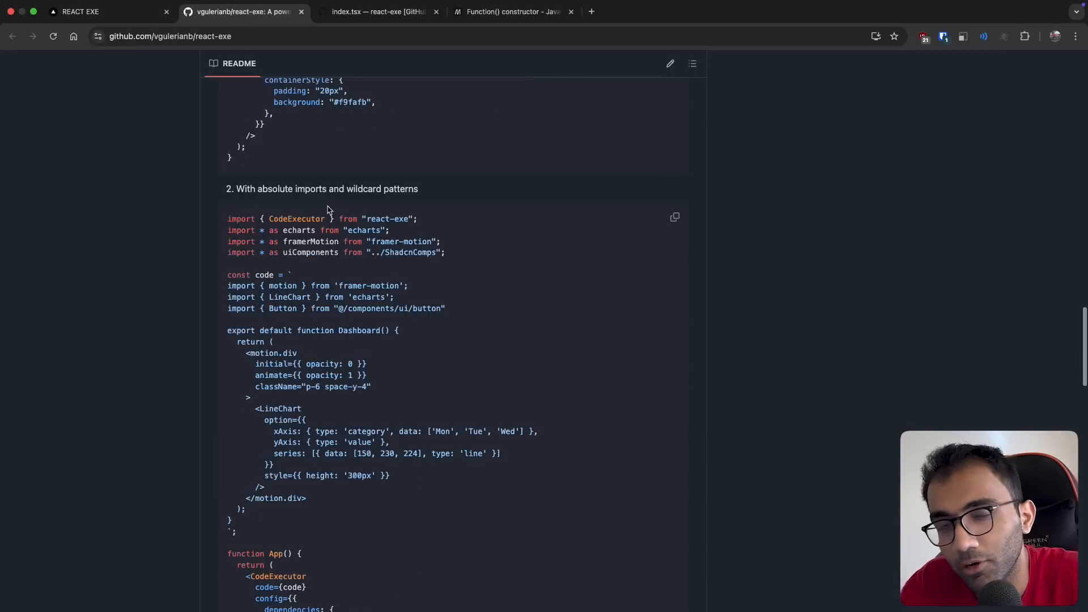
pyautogui.moveTo(298, 280)
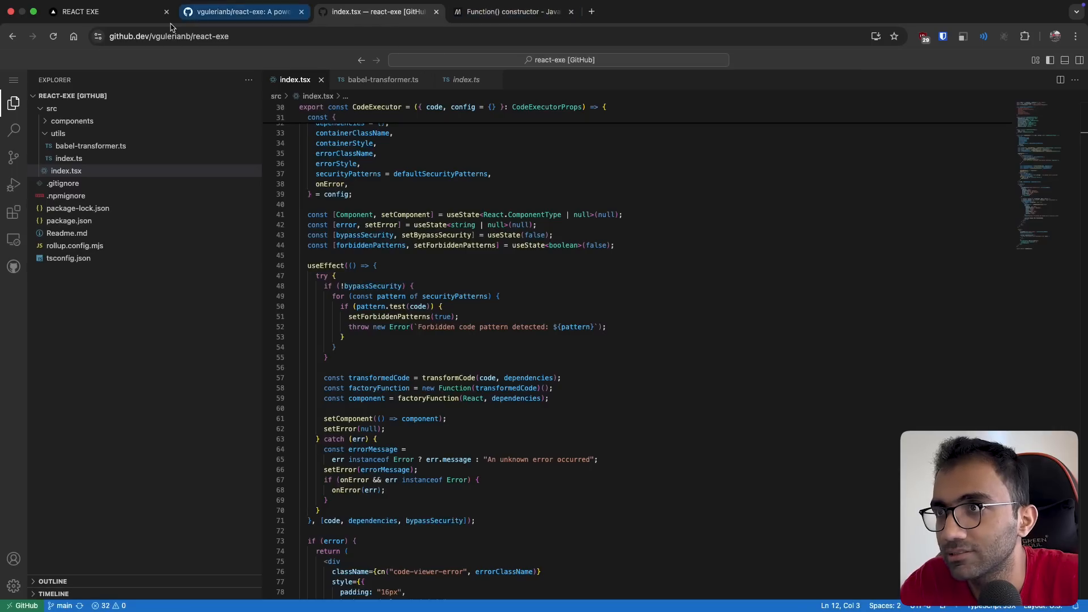
pyautogui.click(104, 11)
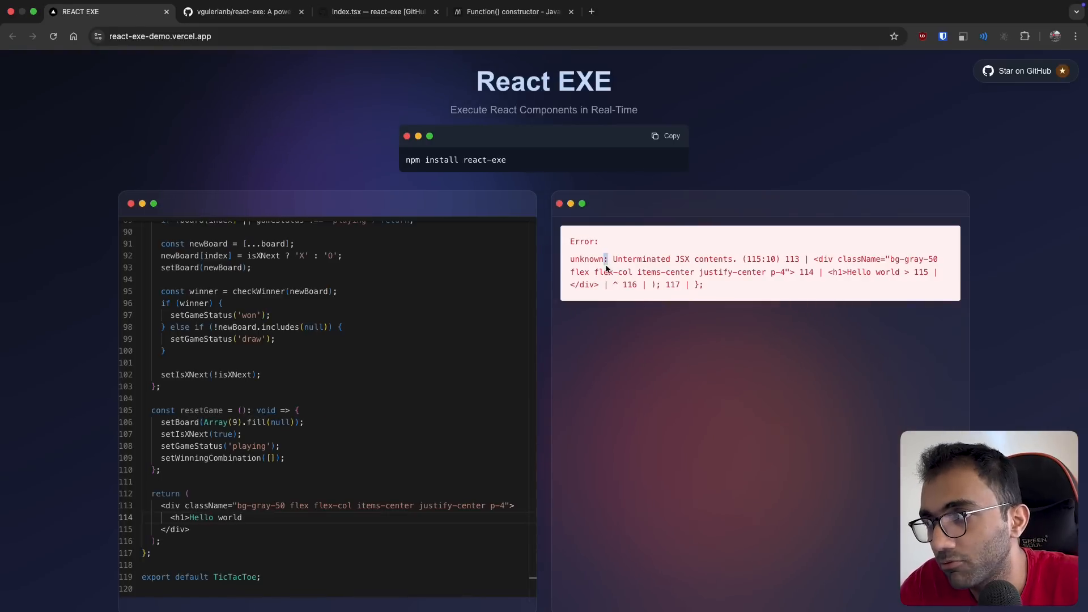
pyautogui.click(240, 11)
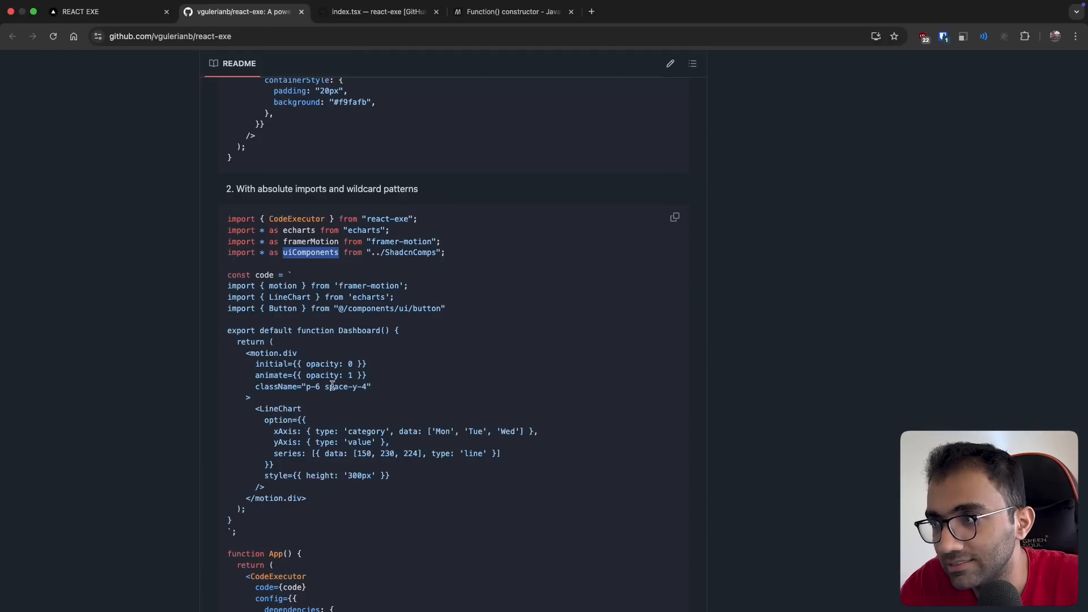
pyautogui.click(377, 11)
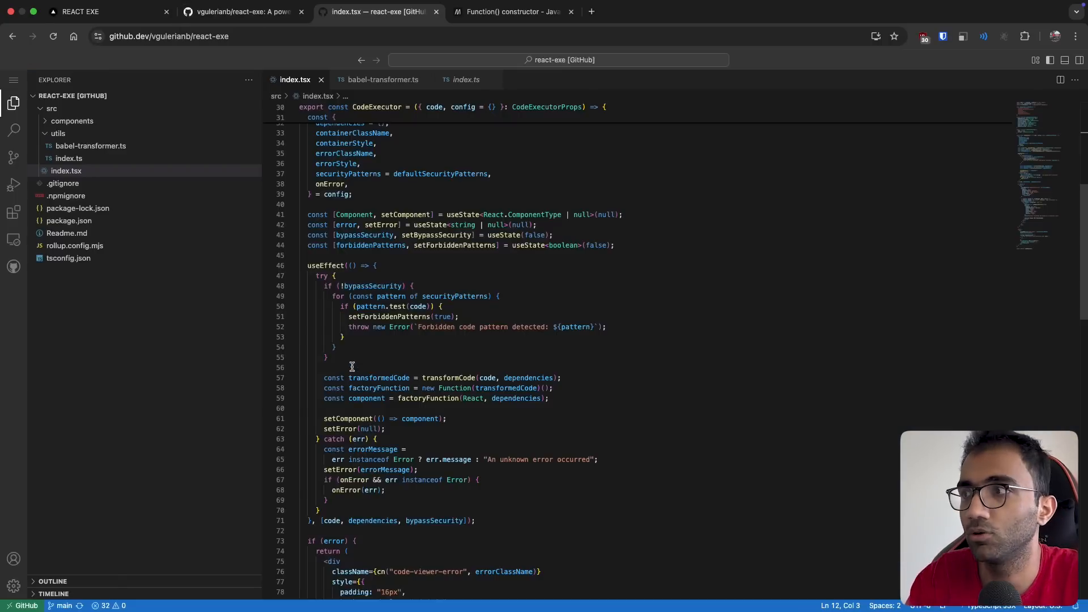
pyautogui.click(82, 11)
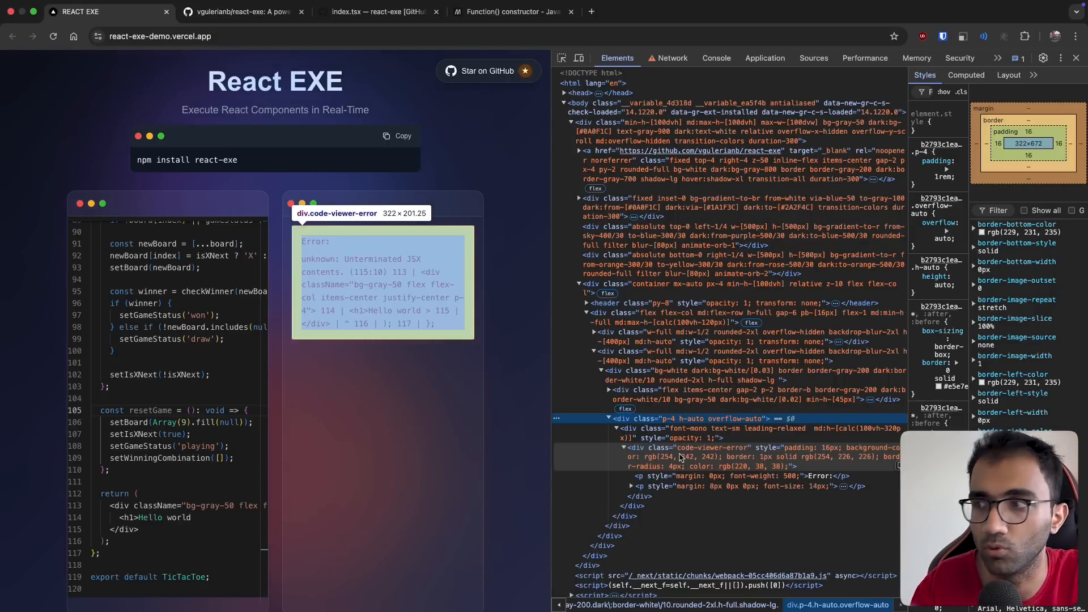
pyautogui.moveTo(673, 456)
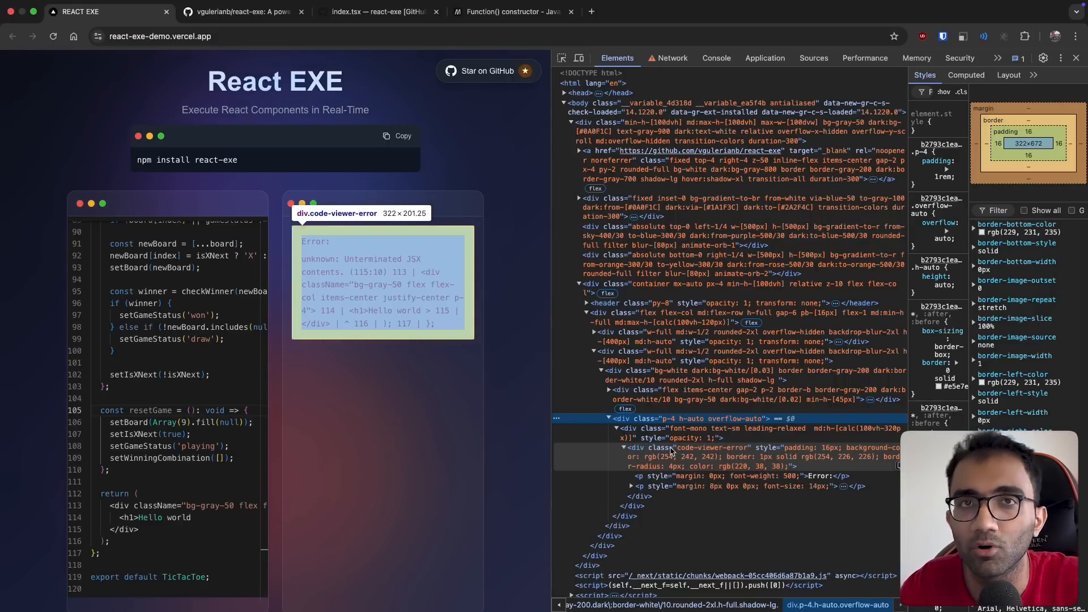
# Step: Close DevTools, pass over the GitHub README, and reopen utils/index.ts with transformCode in github.dev
pyautogui.click(1074, 57)
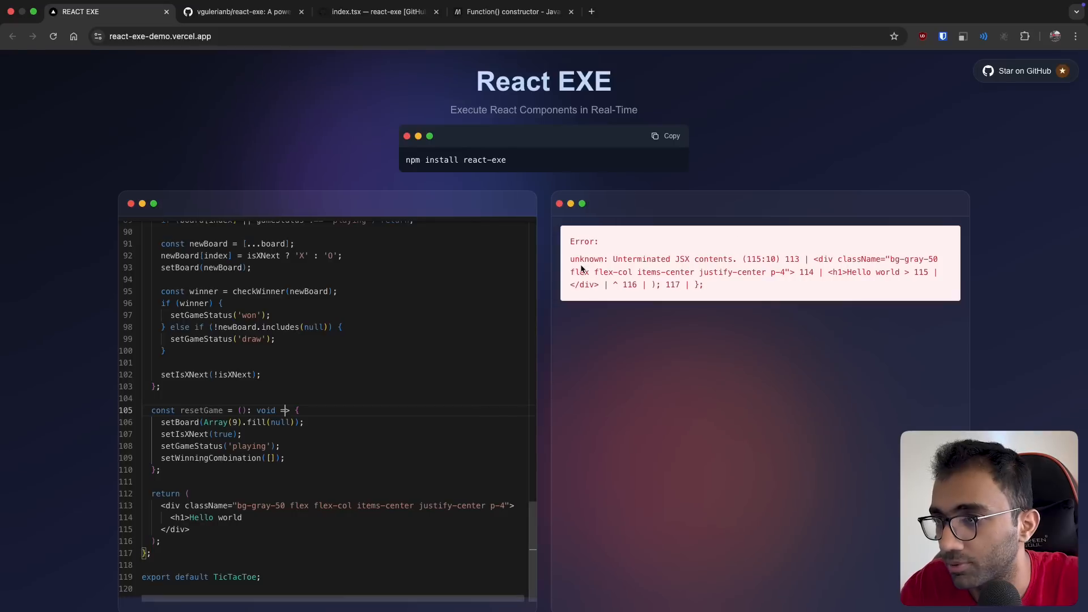
pyautogui.click(241, 12)
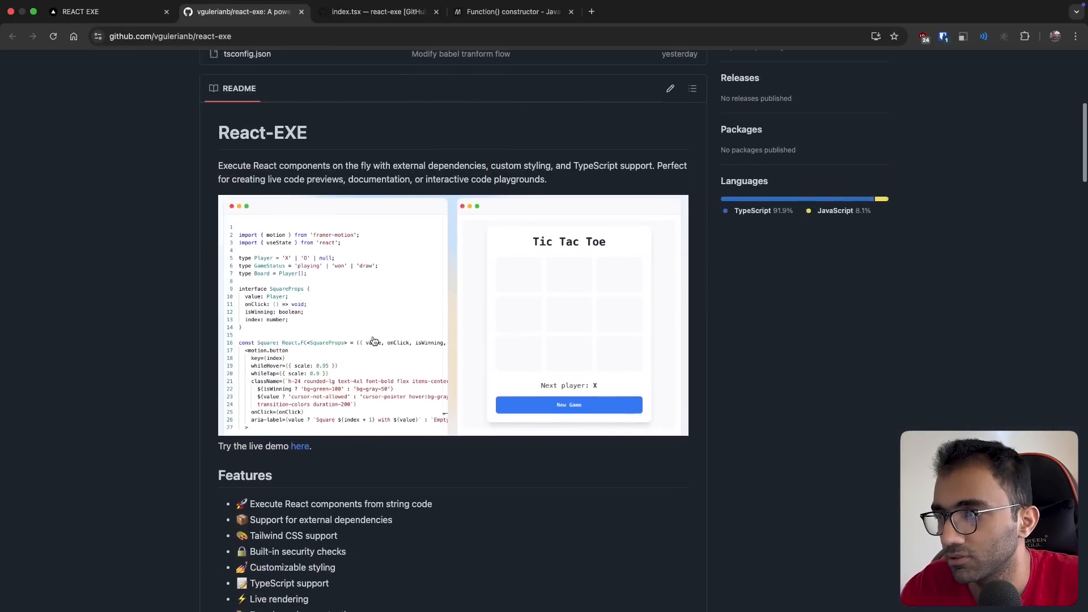
pyautogui.scroll(3)
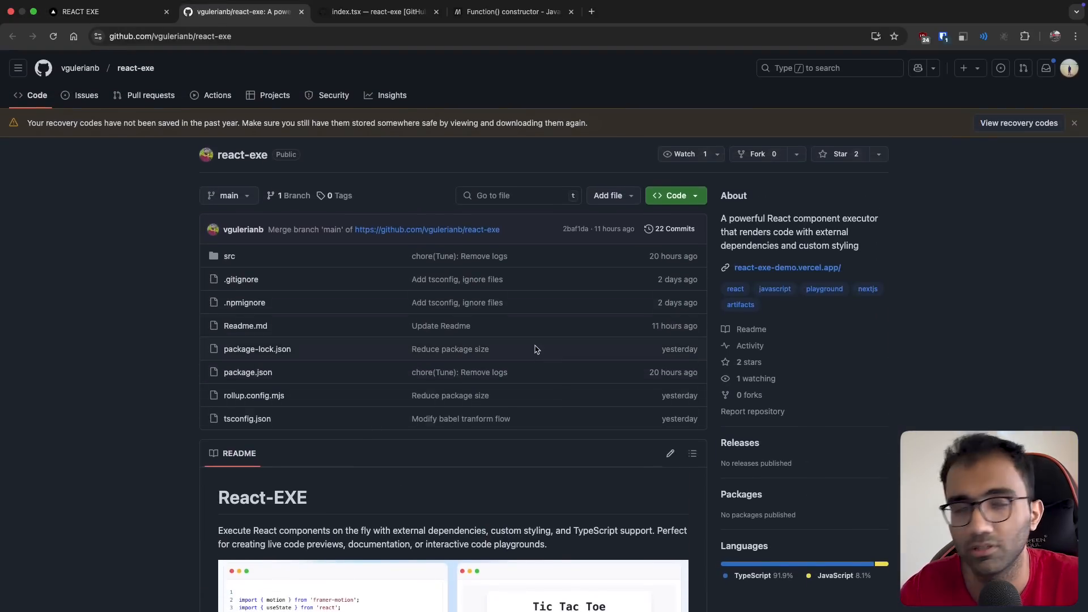
pyautogui.moveTo(321, 311)
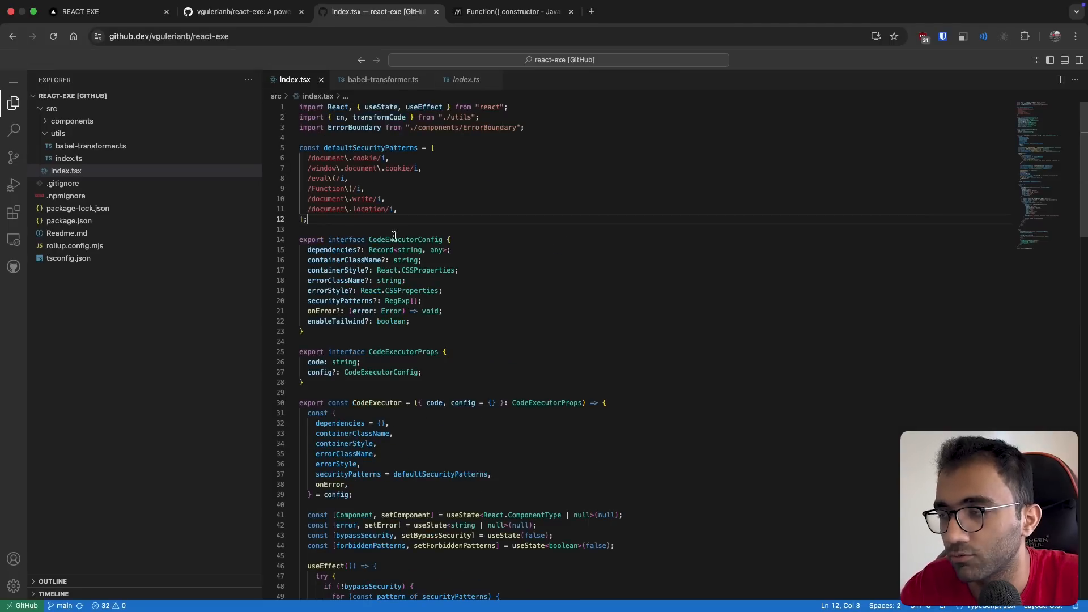
pyautogui.click(68, 157)
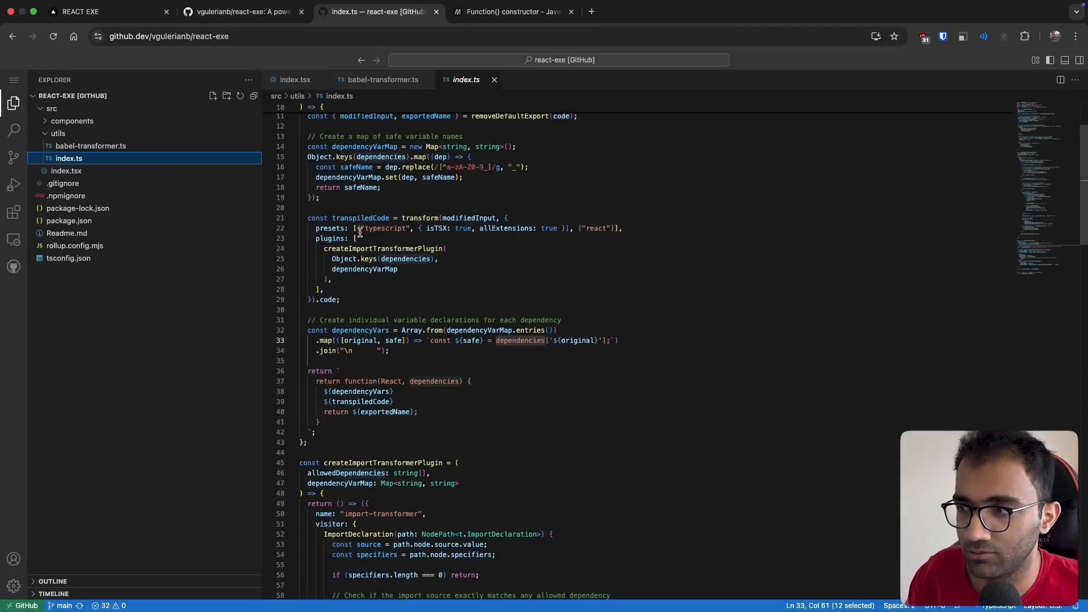